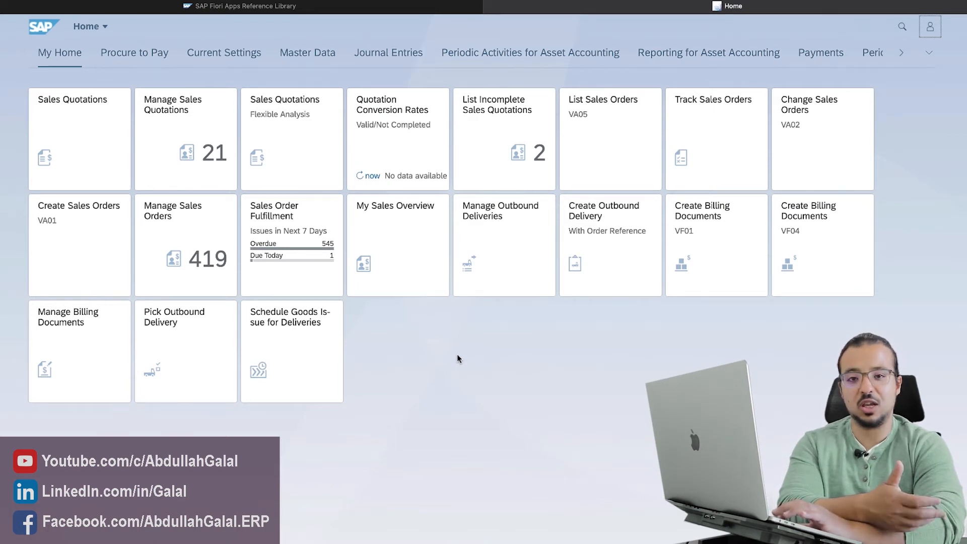
pyautogui.moveTo(568, 373)
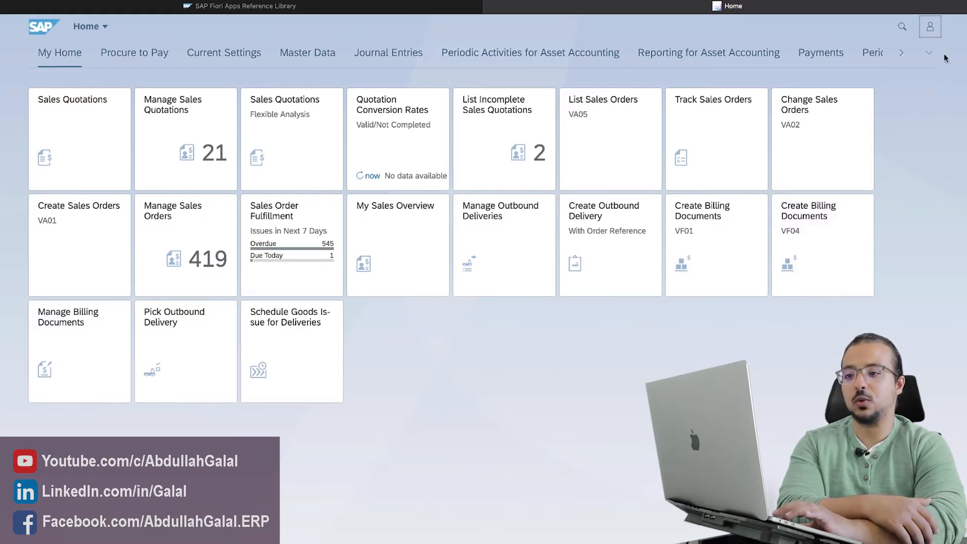
# Step: Open the App Finder from the user menu
pyautogui.click(930, 25)
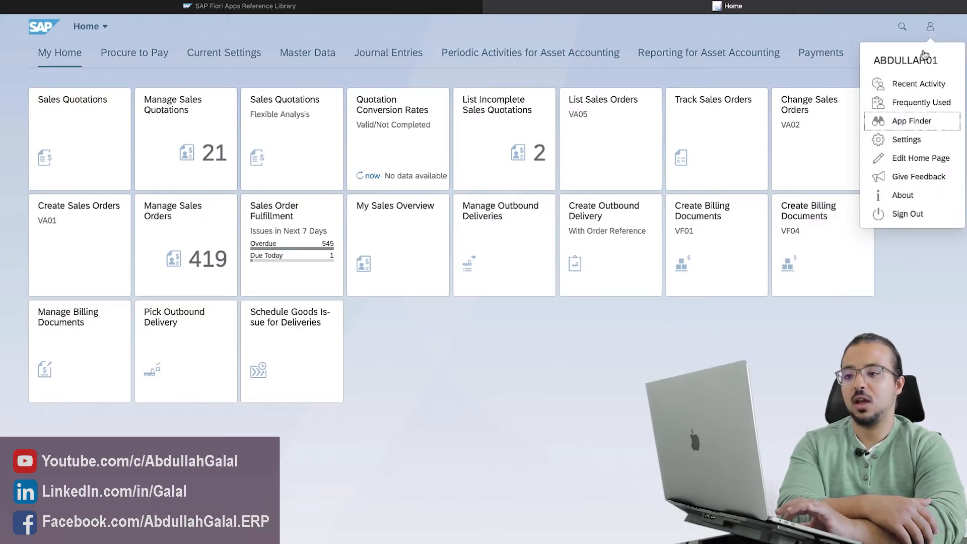
pyautogui.click(911, 121)
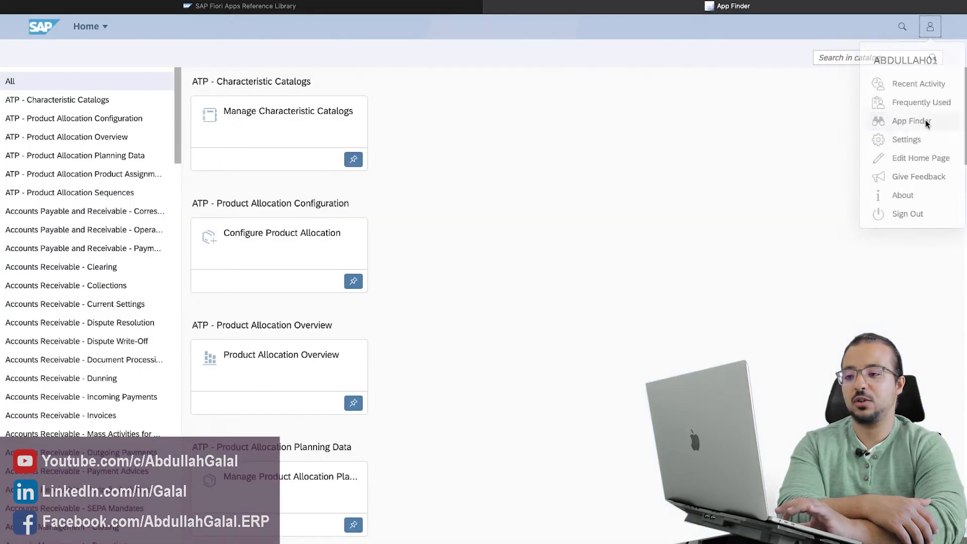
pyautogui.click(911, 121)
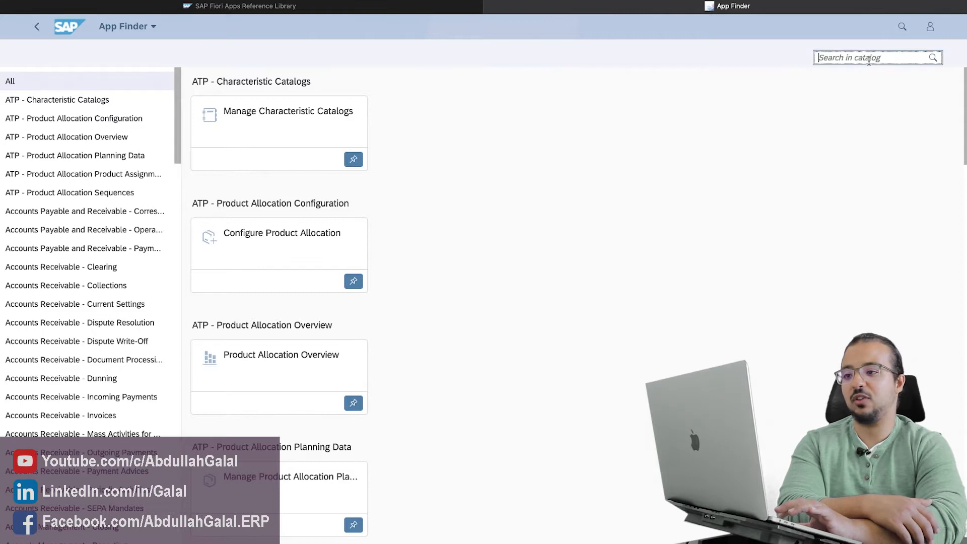
# Step: Search the app catalog for 'Sales order'
pyautogui.write('Sa')
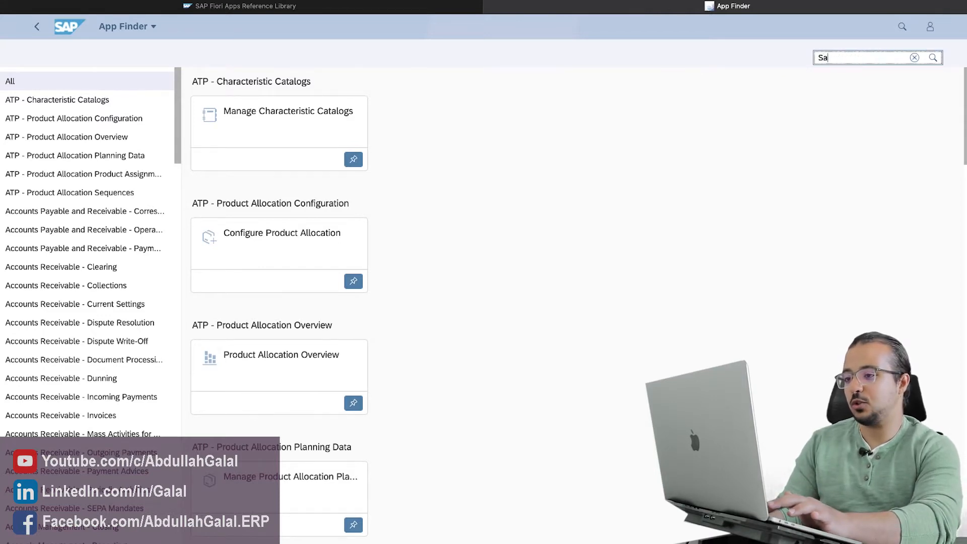
pyautogui.write('les ord')
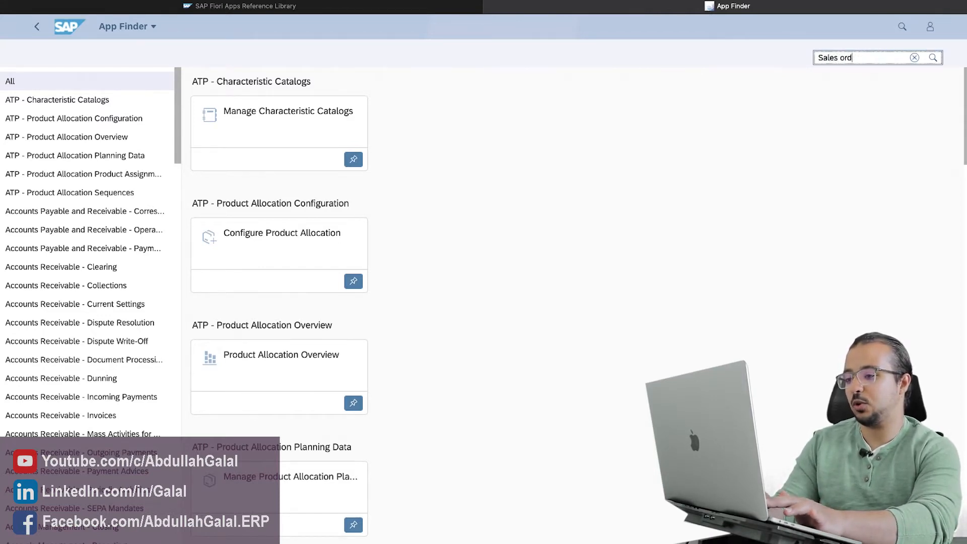
pyautogui.write('er')
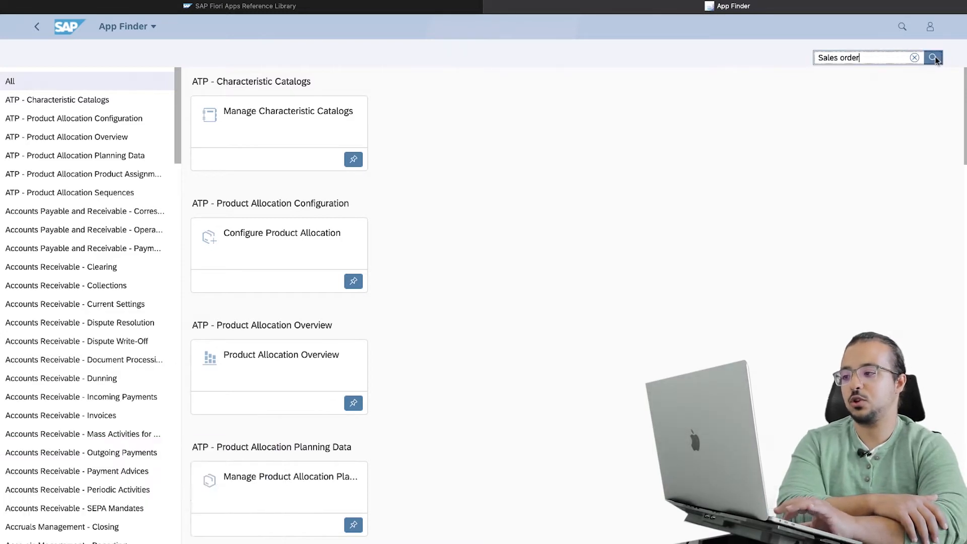
pyautogui.click(934, 57)
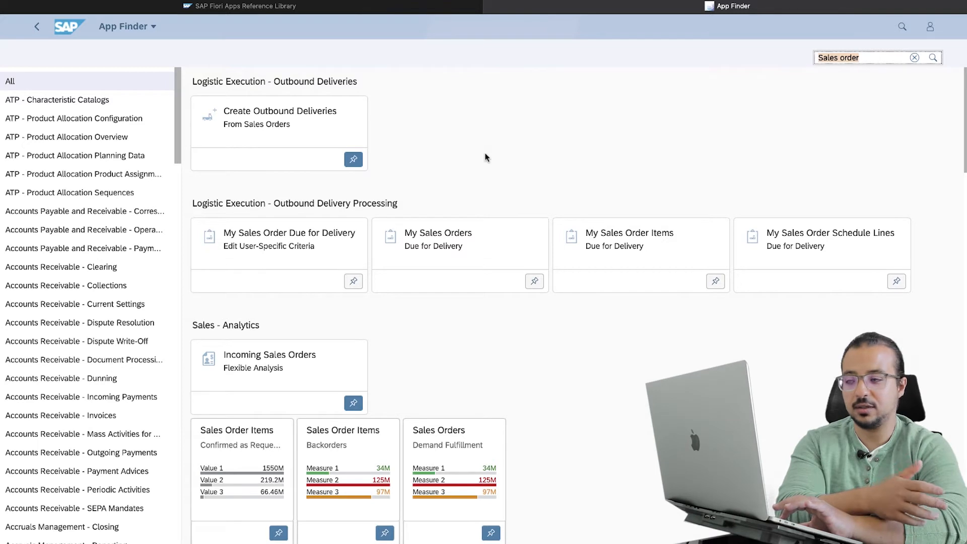
pyautogui.moveTo(412, 146)
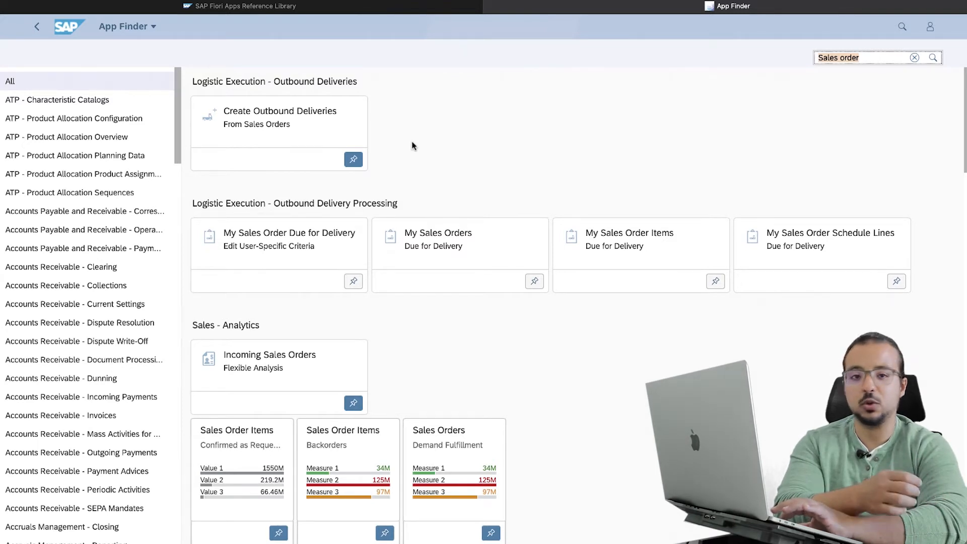
pyautogui.moveTo(283, 117)
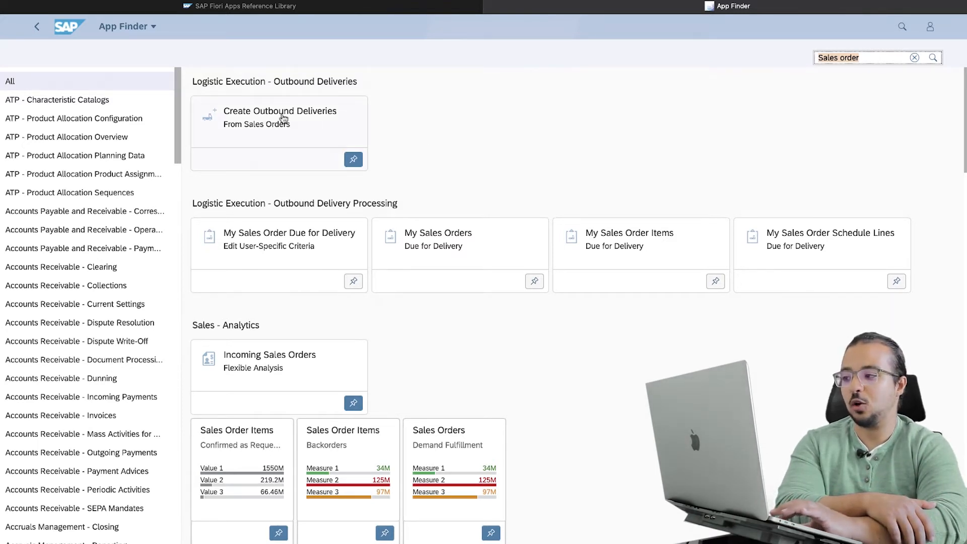
pyautogui.moveTo(282, 137)
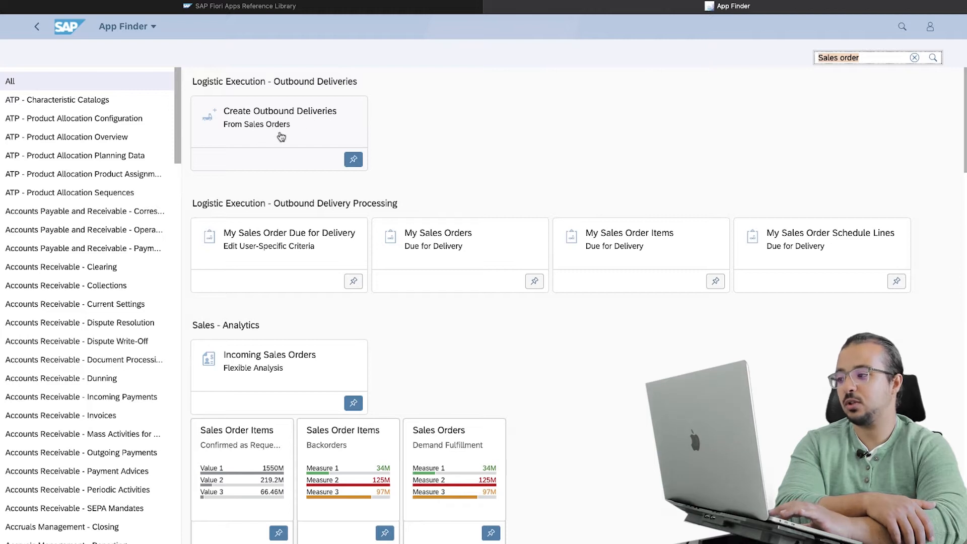
pyautogui.moveTo(434, 206)
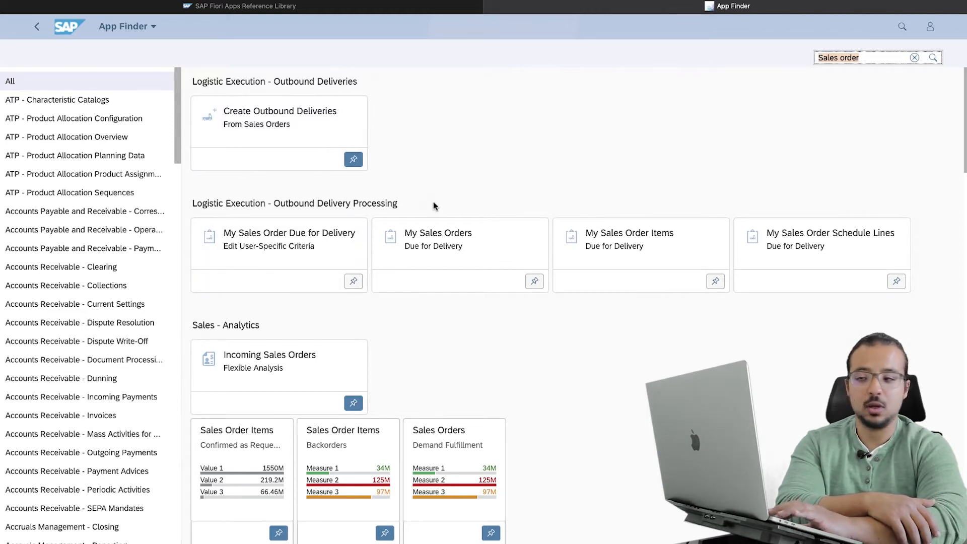
pyautogui.moveTo(693, 161)
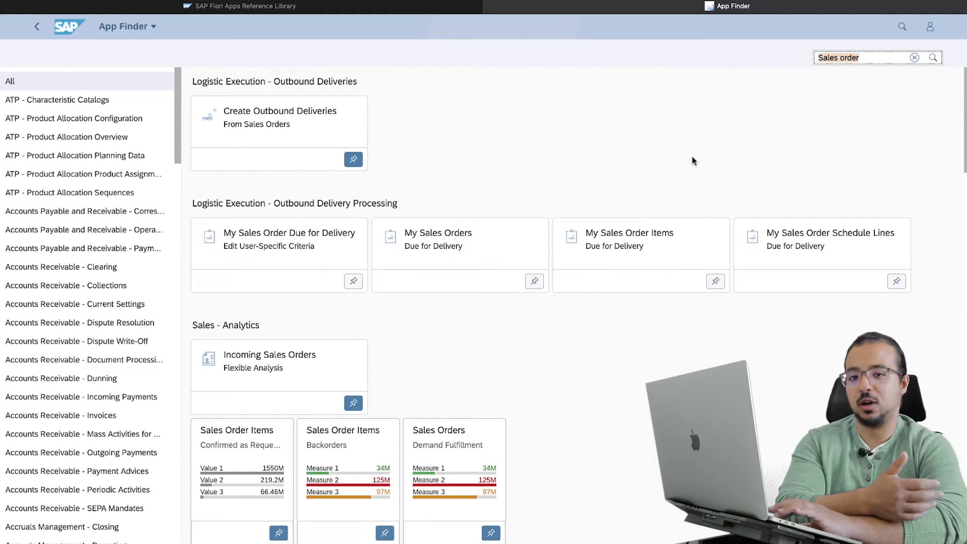
# Step: Replace the catalog search term with 'Costing'
pyautogui.click(914, 57)
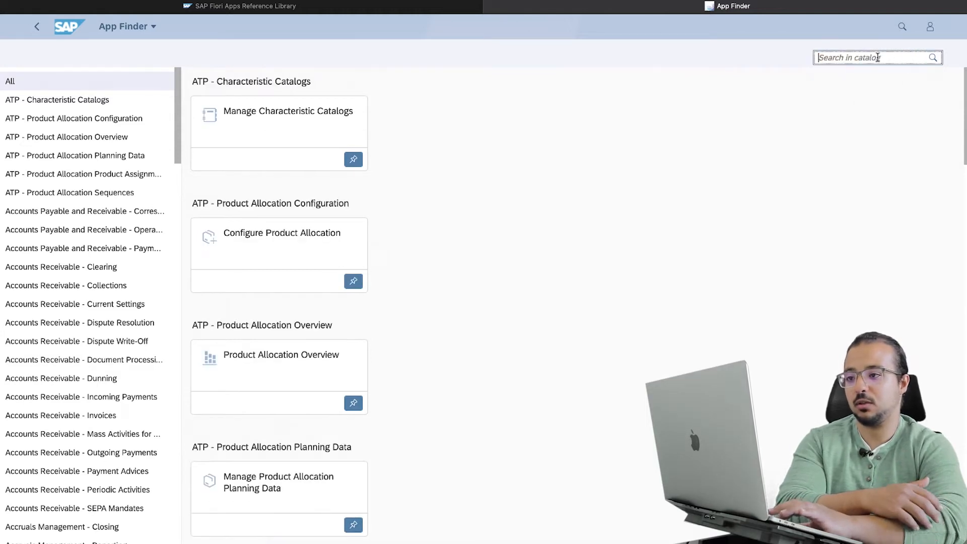
pyautogui.write('Costing')
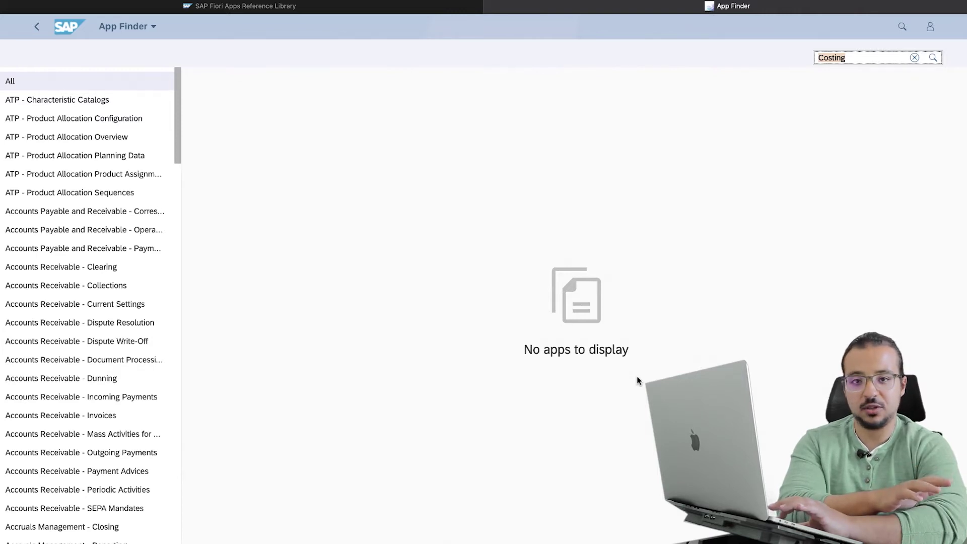
pyautogui.moveTo(717, 285)
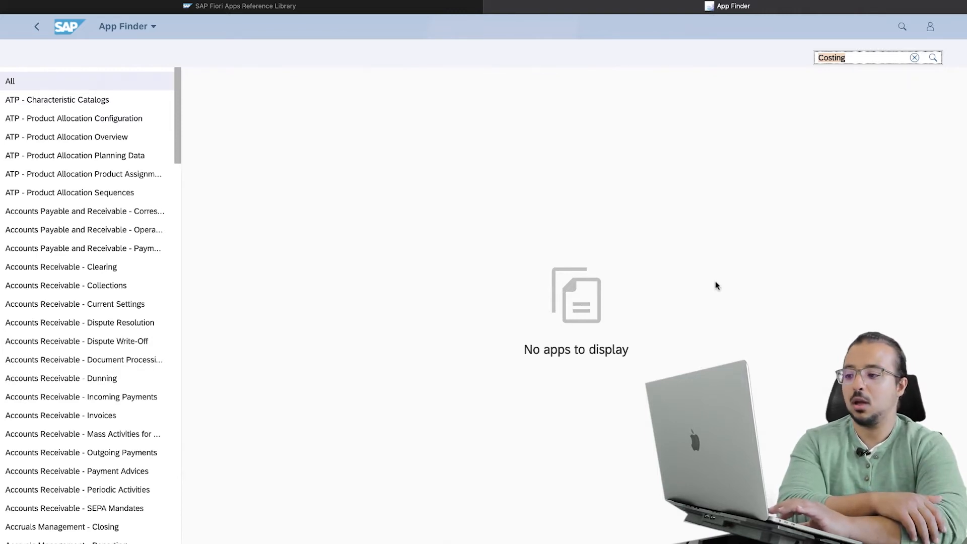
pyautogui.moveTo(622, 343)
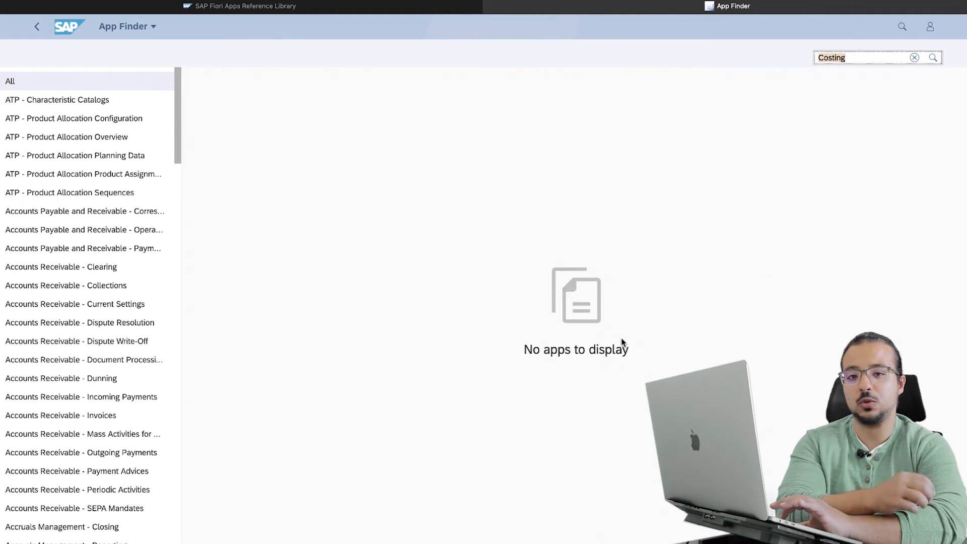
pyautogui.moveTo(643, 260)
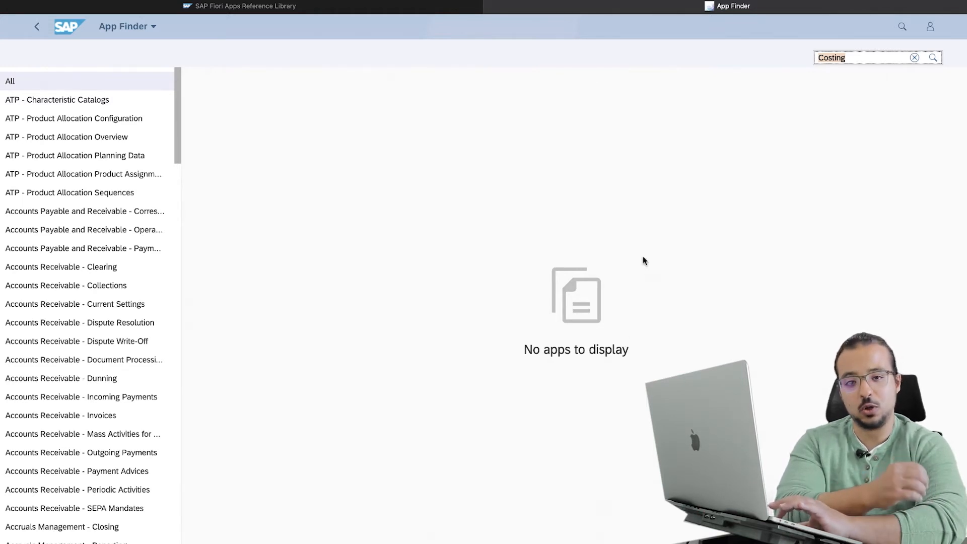
pyautogui.moveTo(720, 163)
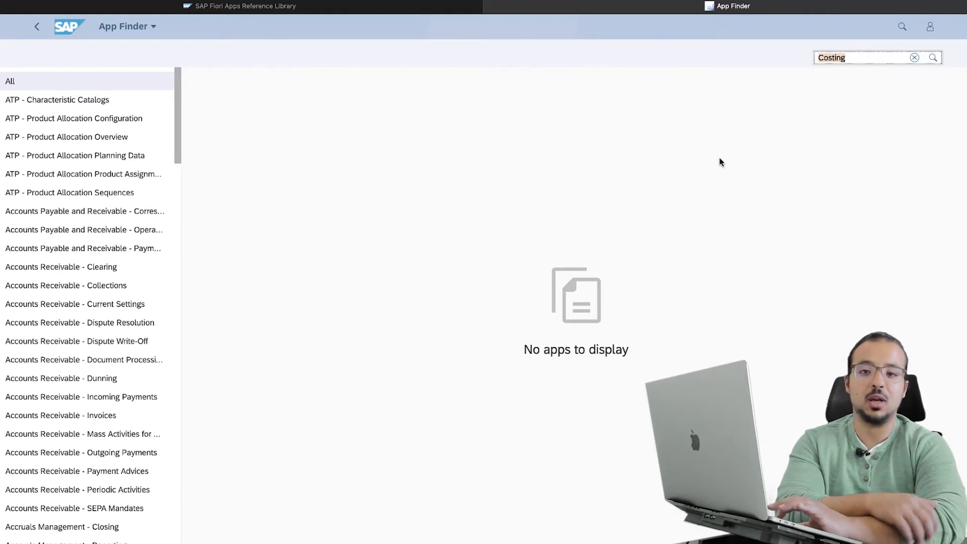
pyautogui.moveTo(720, 127)
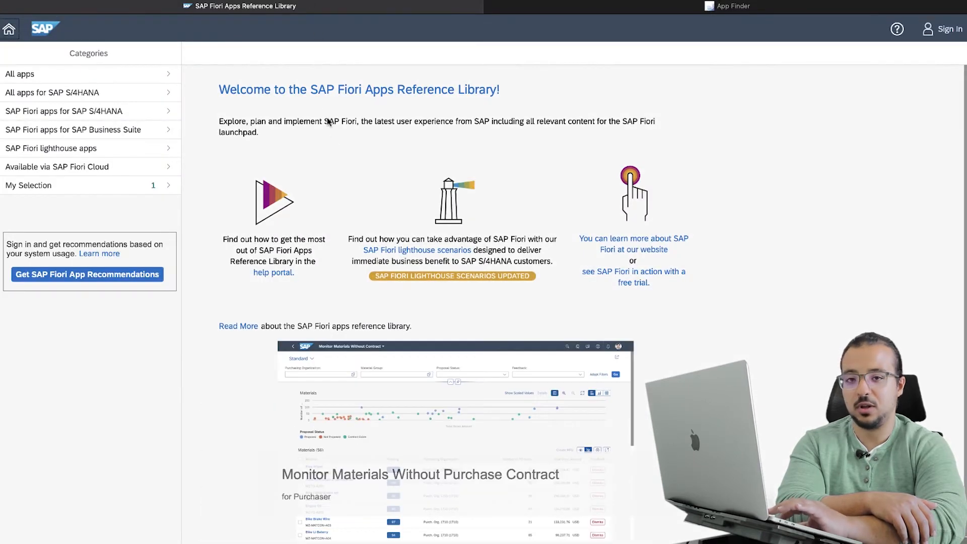
pyautogui.moveTo(395, 160)
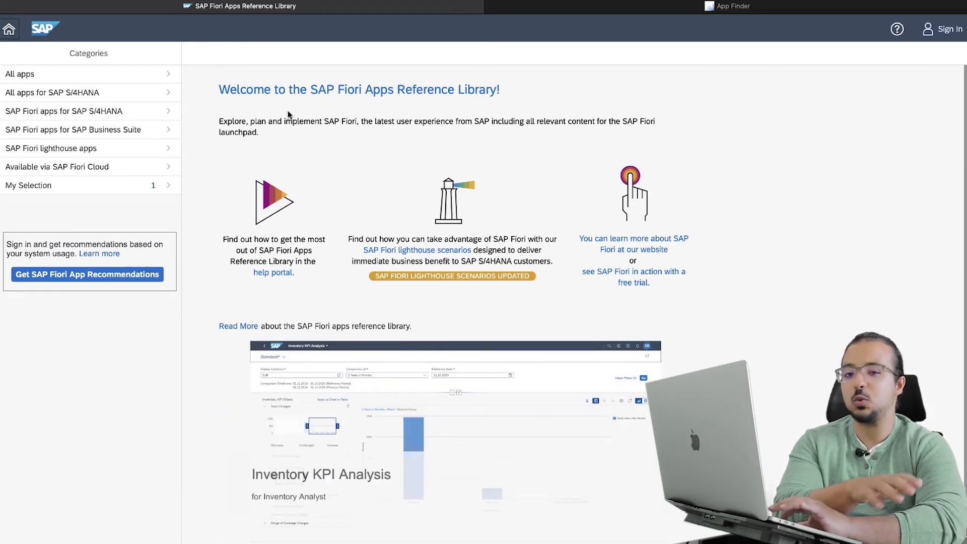
pyautogui.moveTo(239, 113)
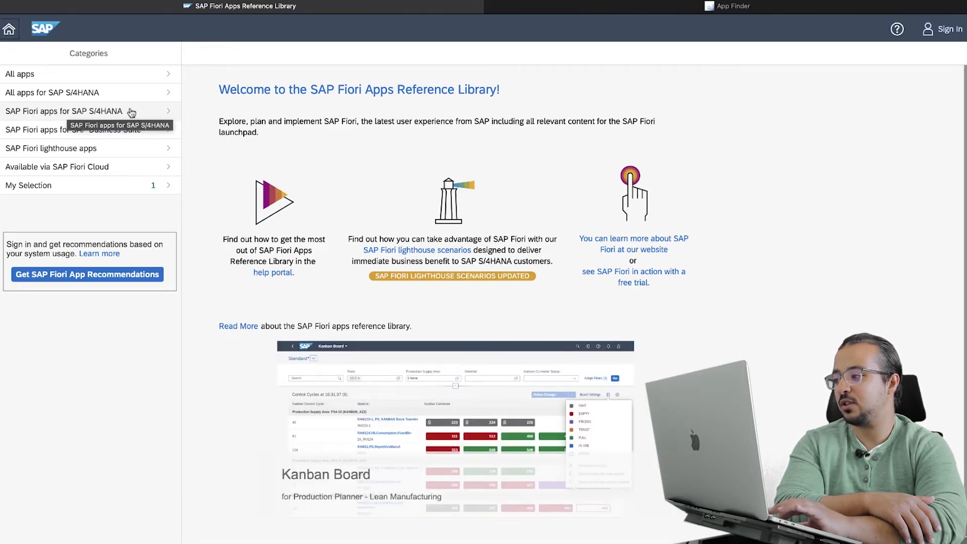
# Step: Select the 'SAP Fiori apps for SAP S/4HANA' category, showing 16 browse categories
pyautogui.click(64, 110)
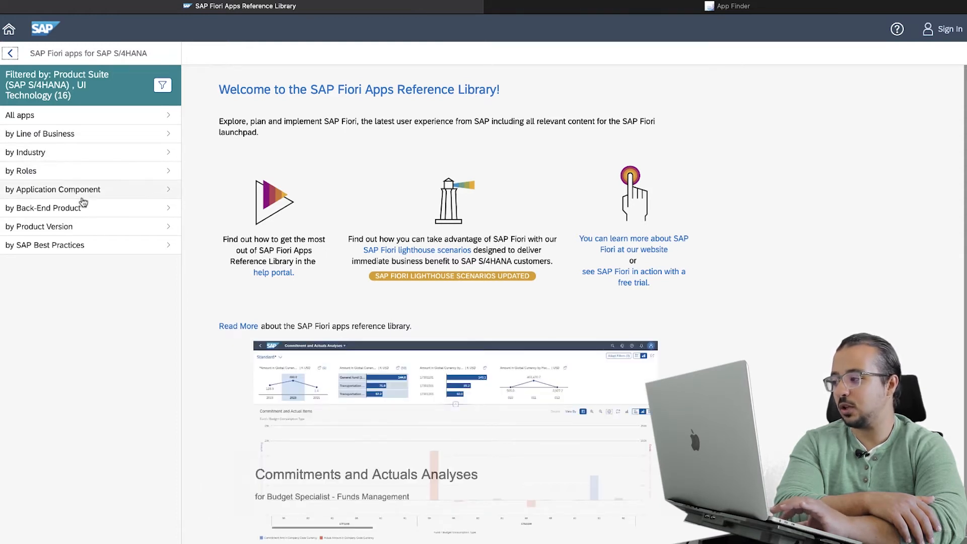
pyautogui.moveTo(105, 117)
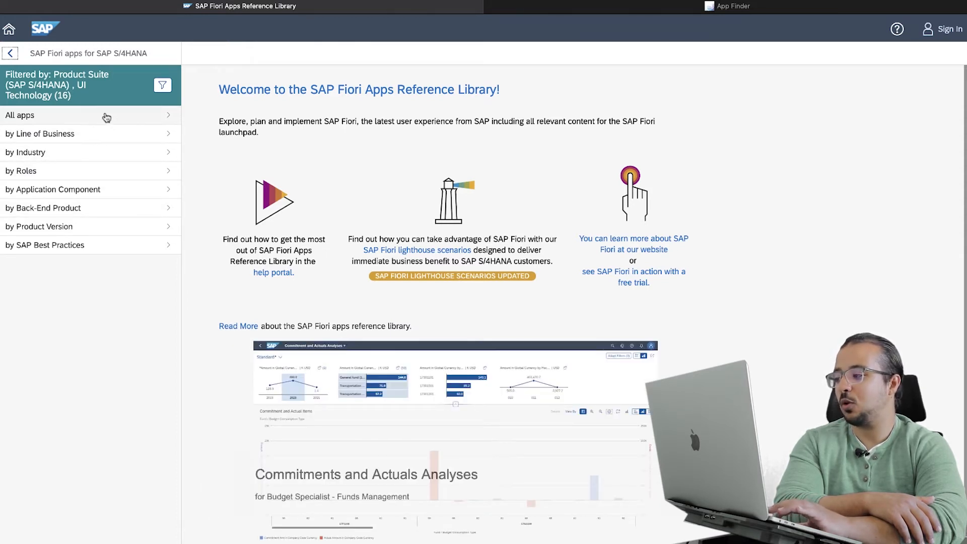
# Step: List all S/4HANA apps and search them for 'costing', leaving 7 apps
pyautogui.click(90, 115)
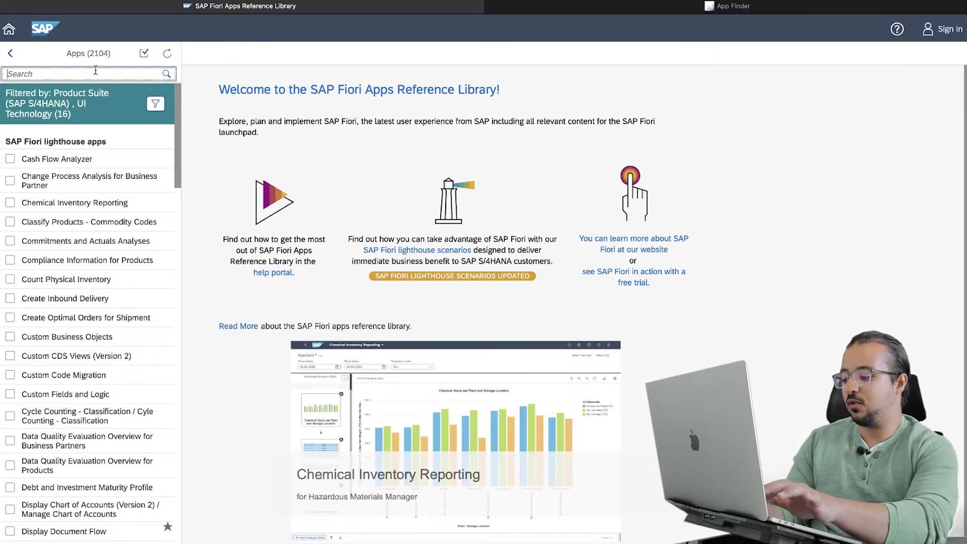
pyautogui.write('Cos')
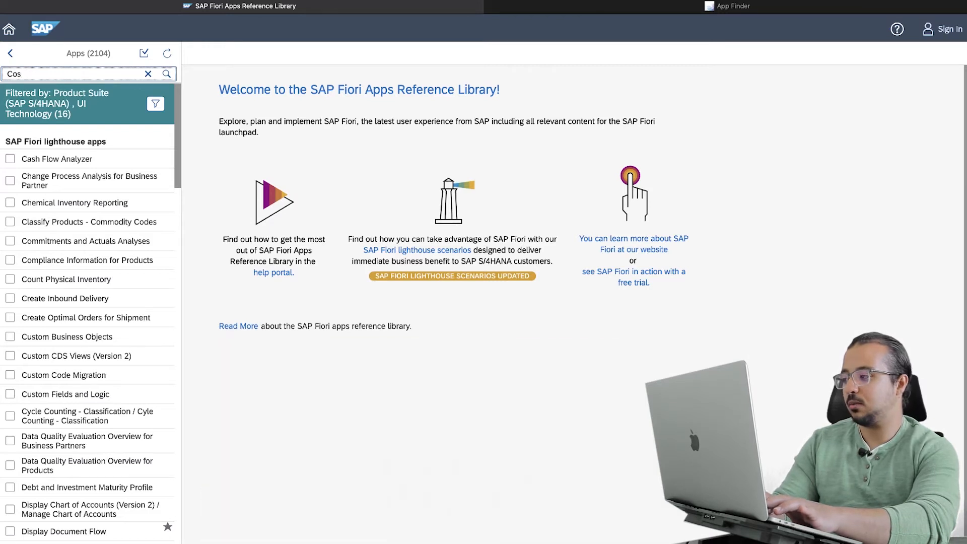
pyautogui.write('costing')
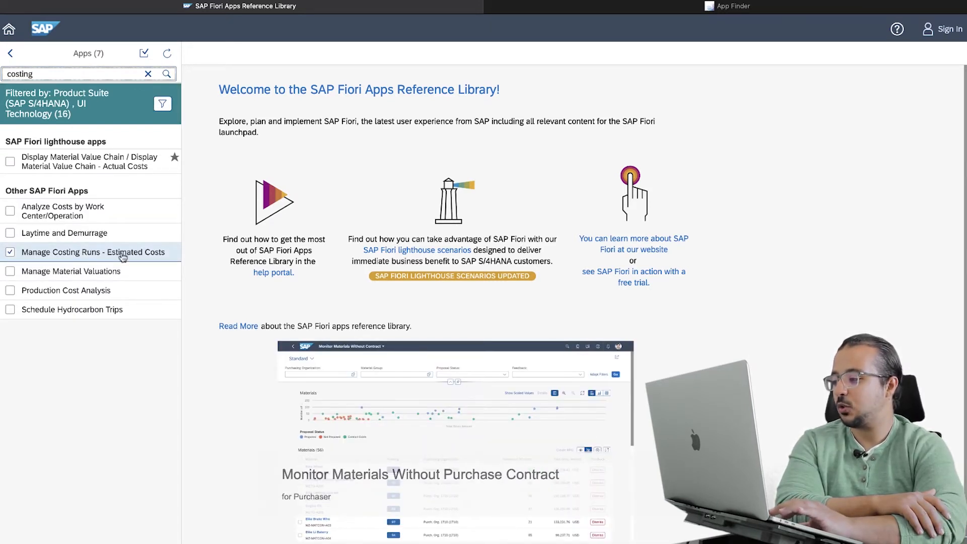
# Step: Open Manage Costing Runs - Estimated Costs and scroll Implementation Information to Business Role(s)
pyautogui.click(94, 252)
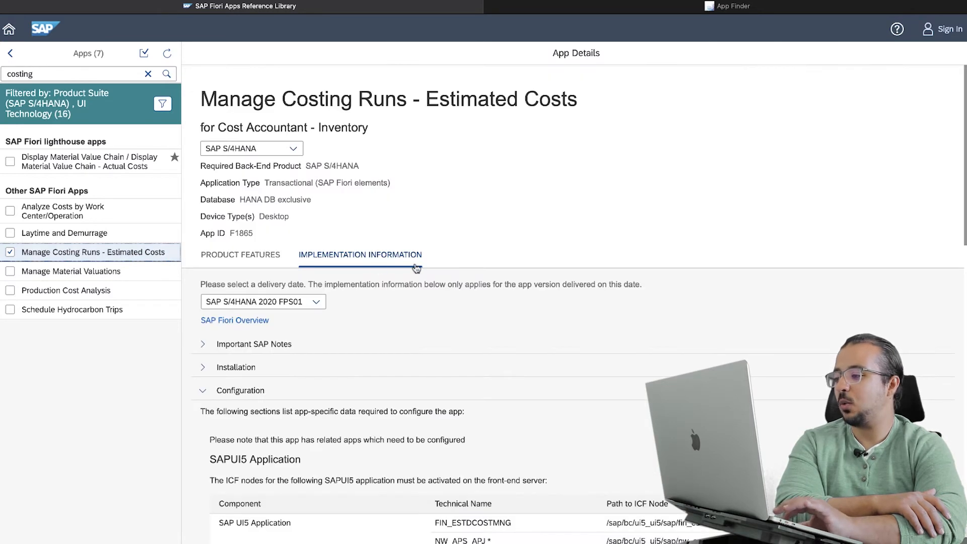
pyautogui.moveTo(399, 307)
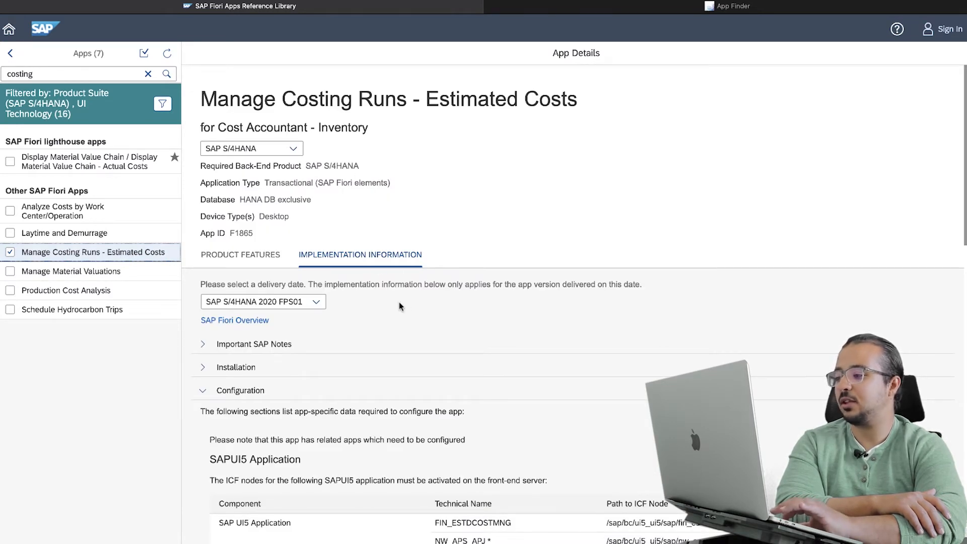
pyautogui.moveTo(404, 227)
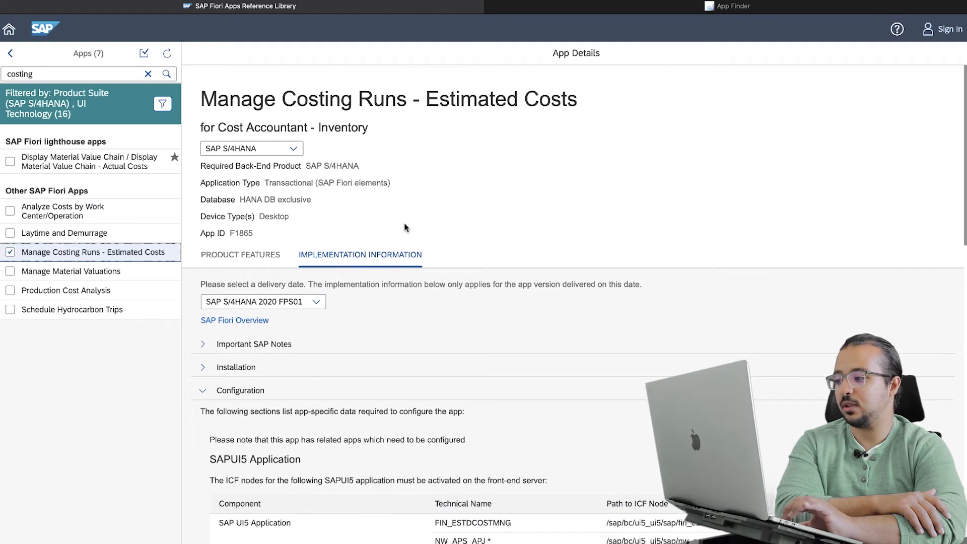
pyautogui.click(240, 254)
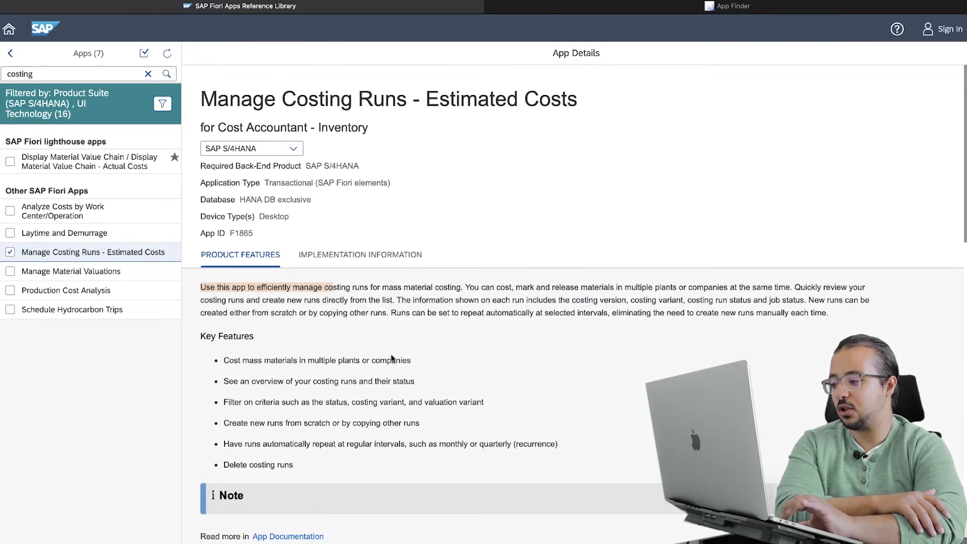
pyautogui.moveTo(361, 337)
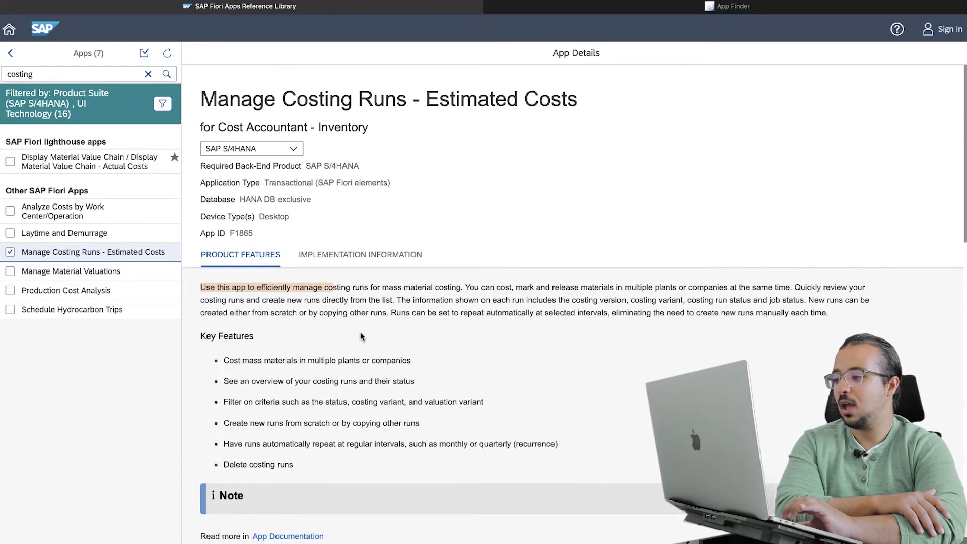
pyautogui.click(360, 254)
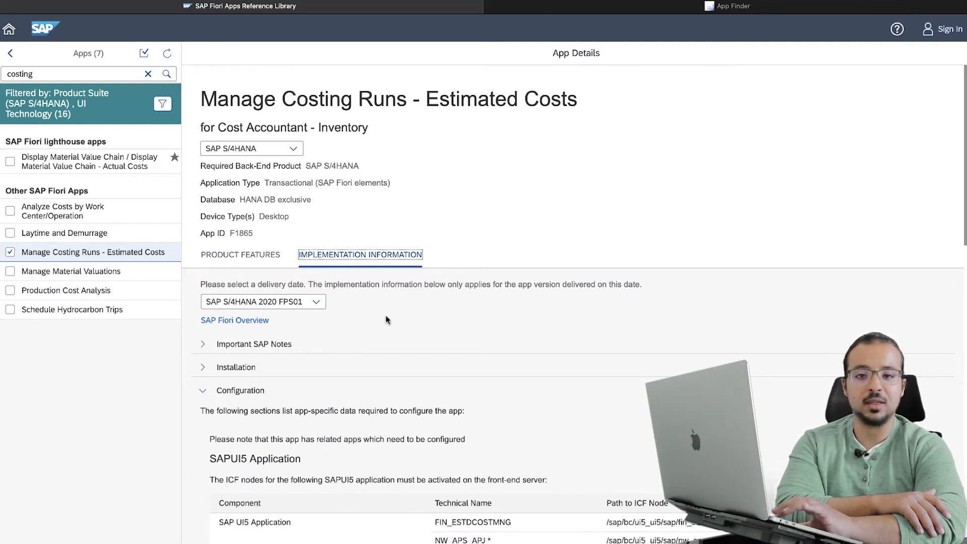
pyautogui.moveTo(379, 343)
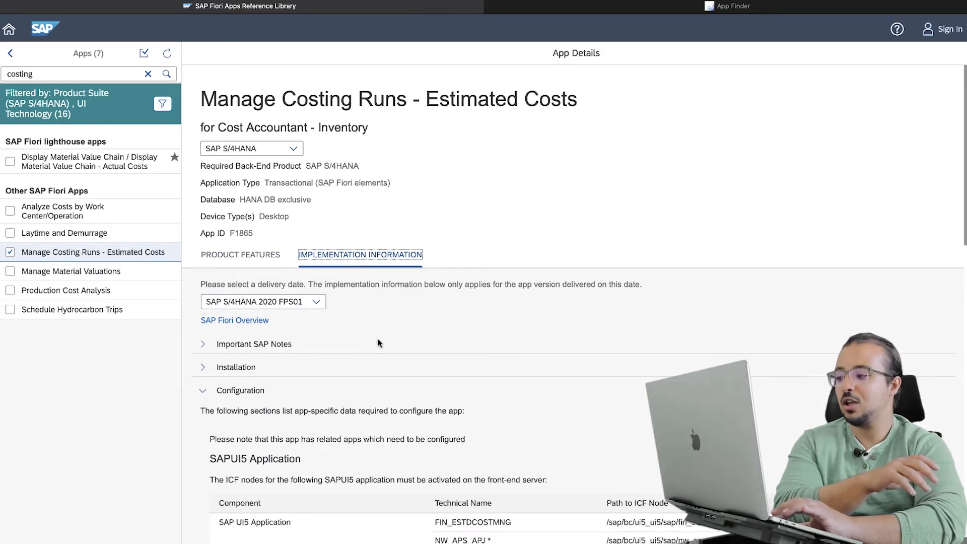
pyautogui.moveTo(378, 333)
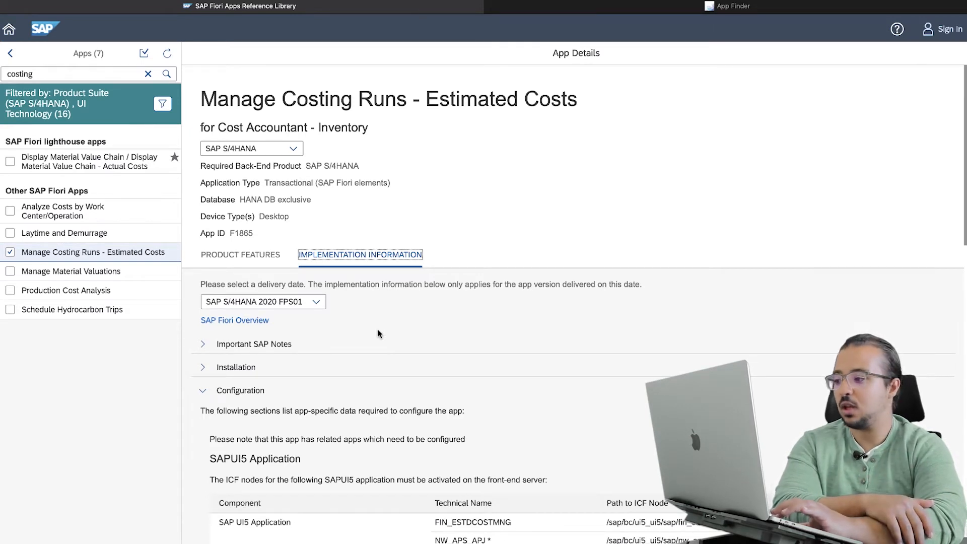
pyautogui.scroll(-3)
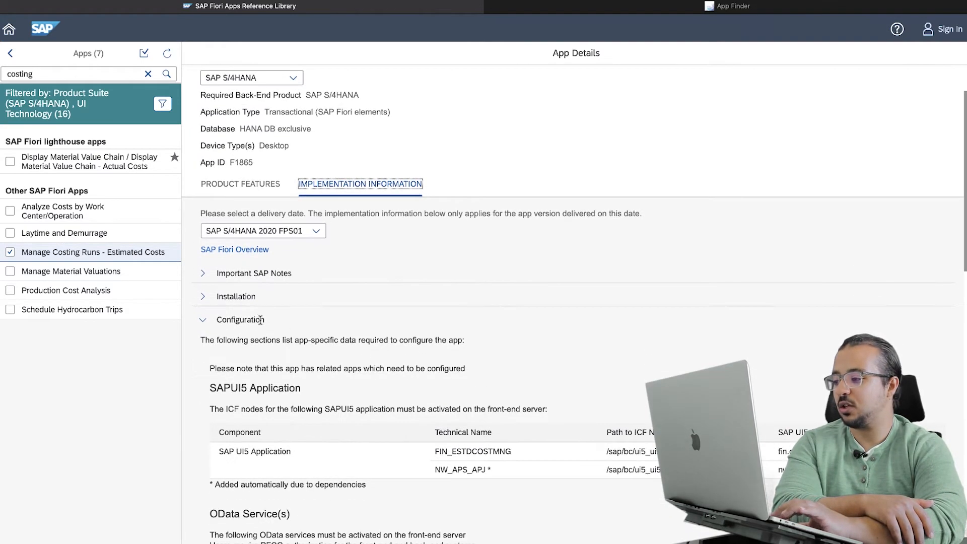
pyautogui.scroll(-3)
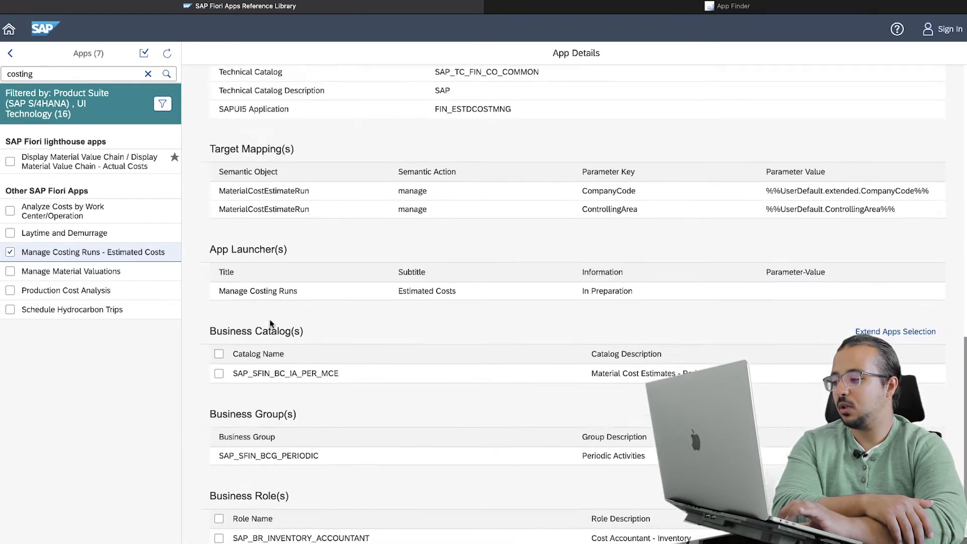
pyautogui.scroll(-3)
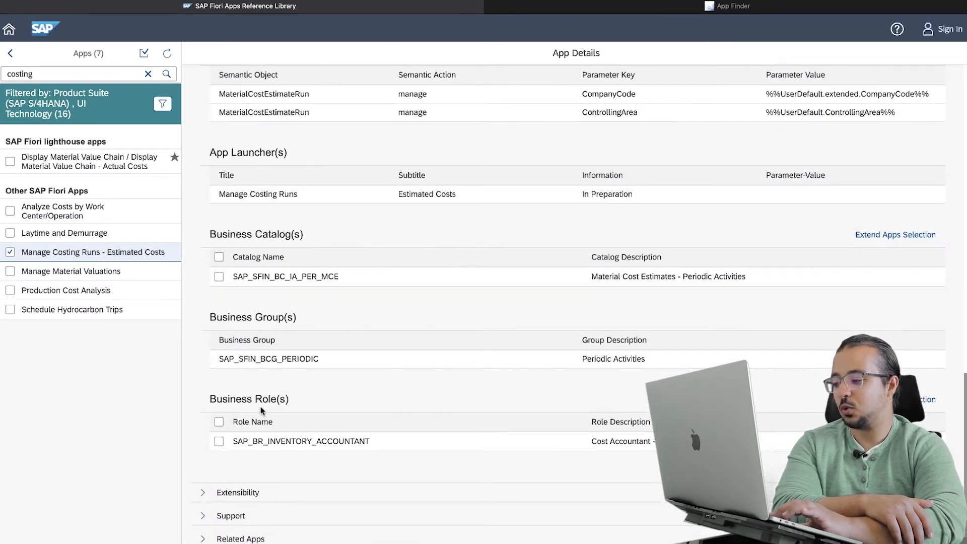
pyautogui.moveTo(371, 445)
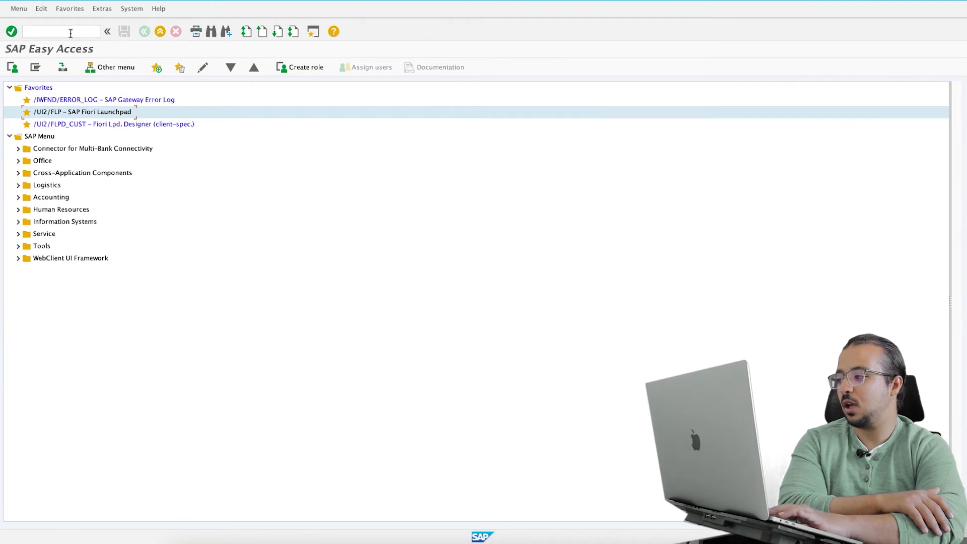
# Step: In SU01, add role SAP_BR_INVENTORY_ACCOUNTANT to the user and save
pyautogui.write('SU0')
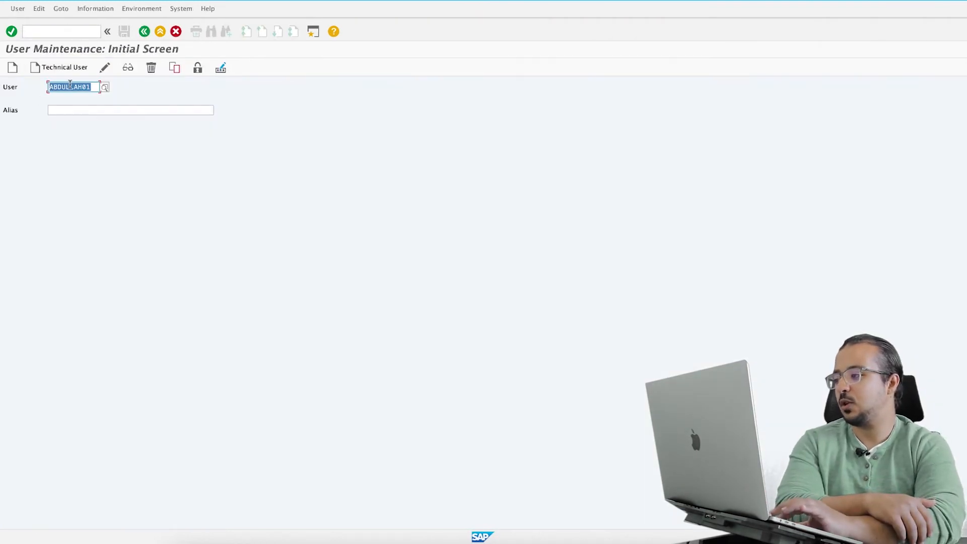
pyautogui.click(127, 67)
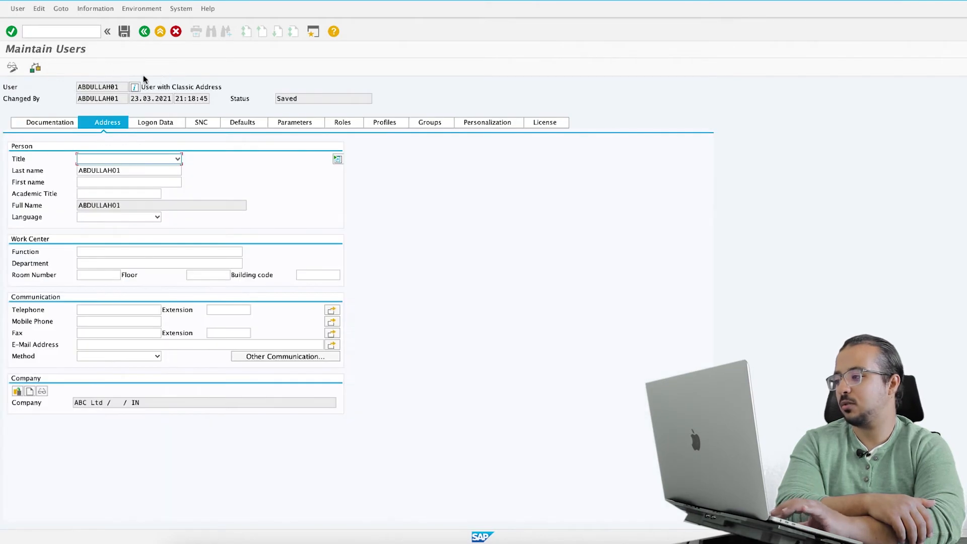
pyautogui.click(347, 122)
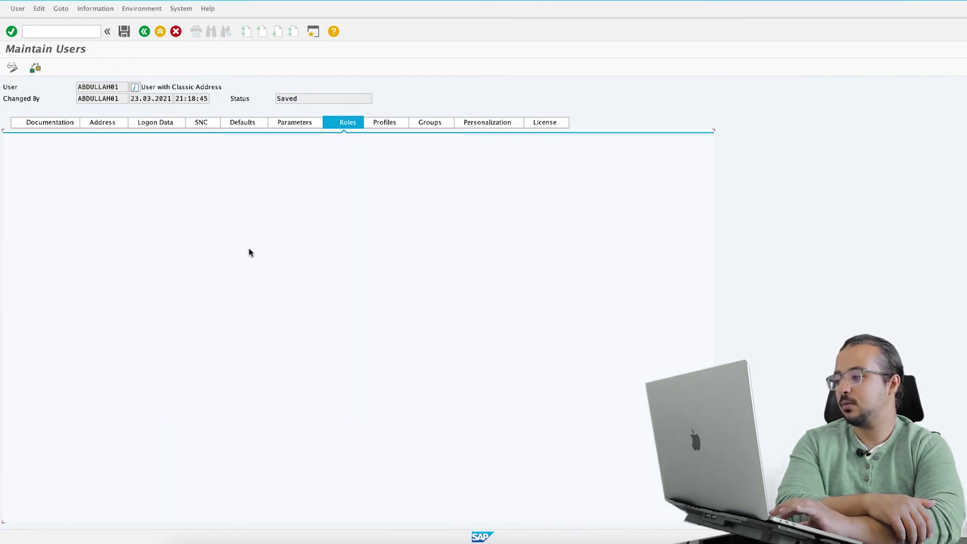
pyautogui.click(346, 122)
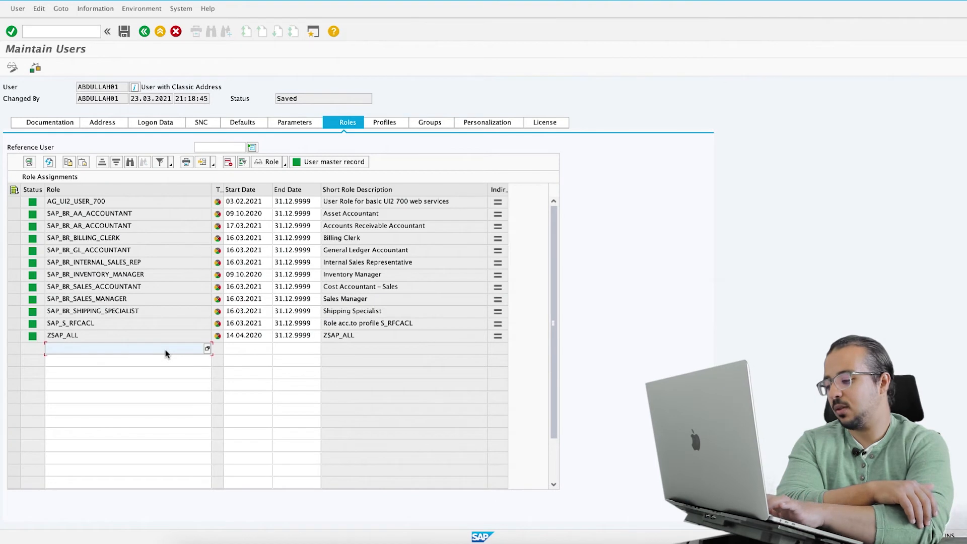
pyautogui.write('SAP_BR_INVENTORY_ACCOUNTANT')
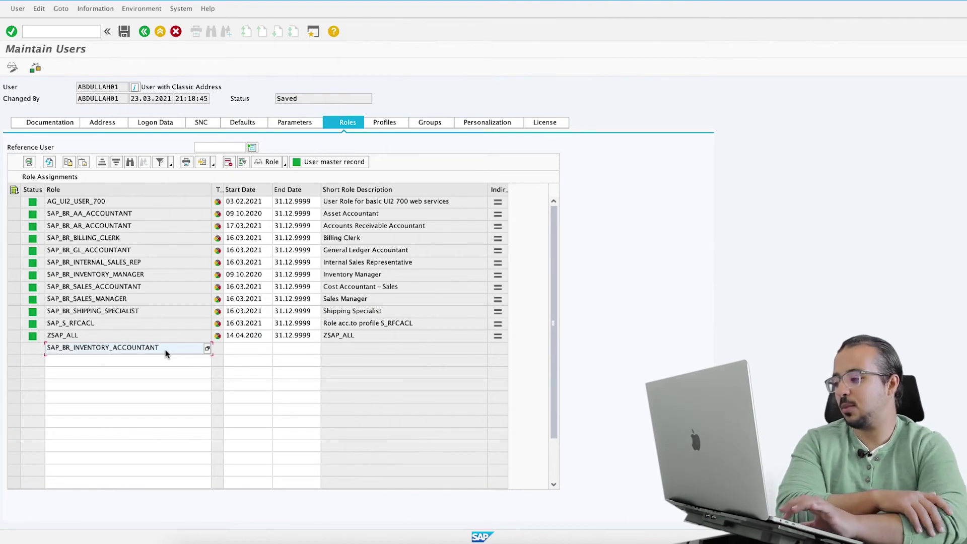
pyautogui.moveTo(173, 188)
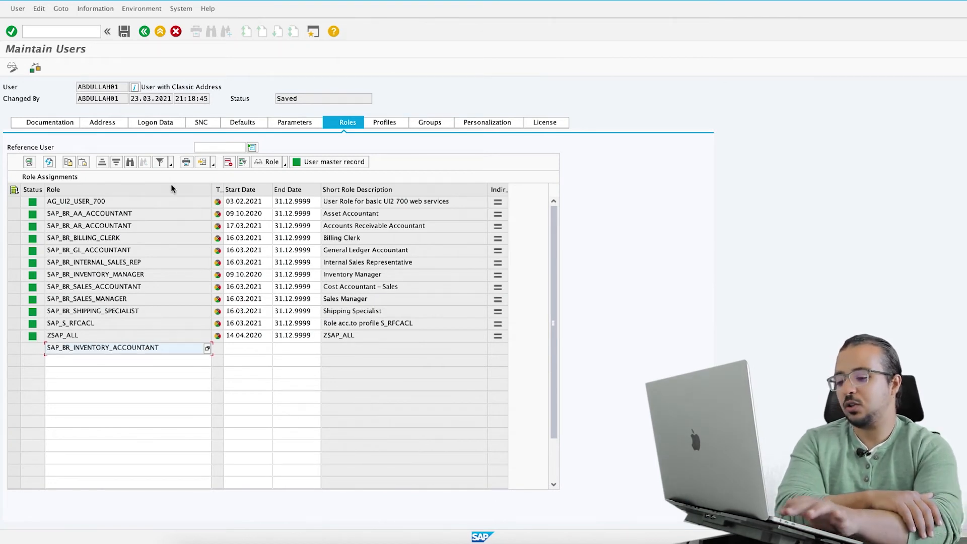
pyautogui.press('Return')
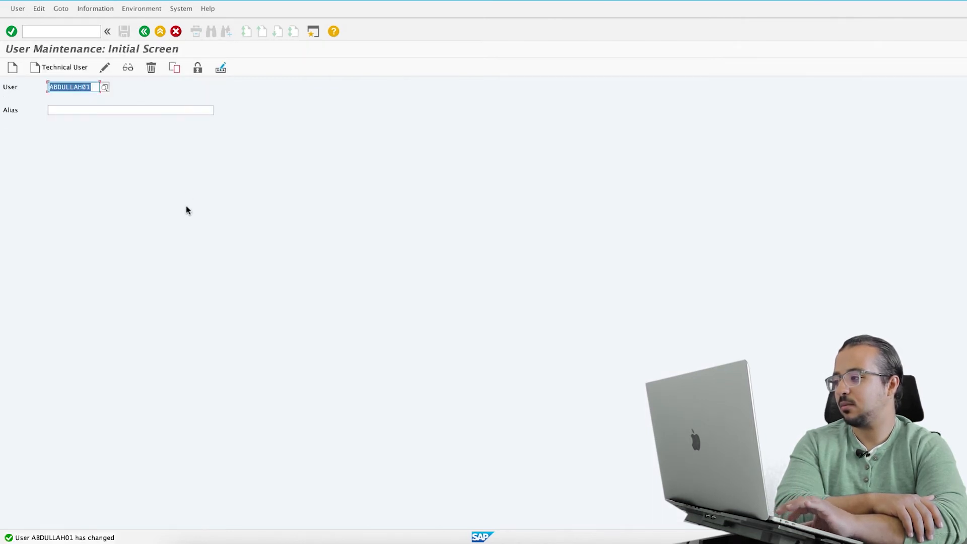
pyautogui.moveTo(199, 352)
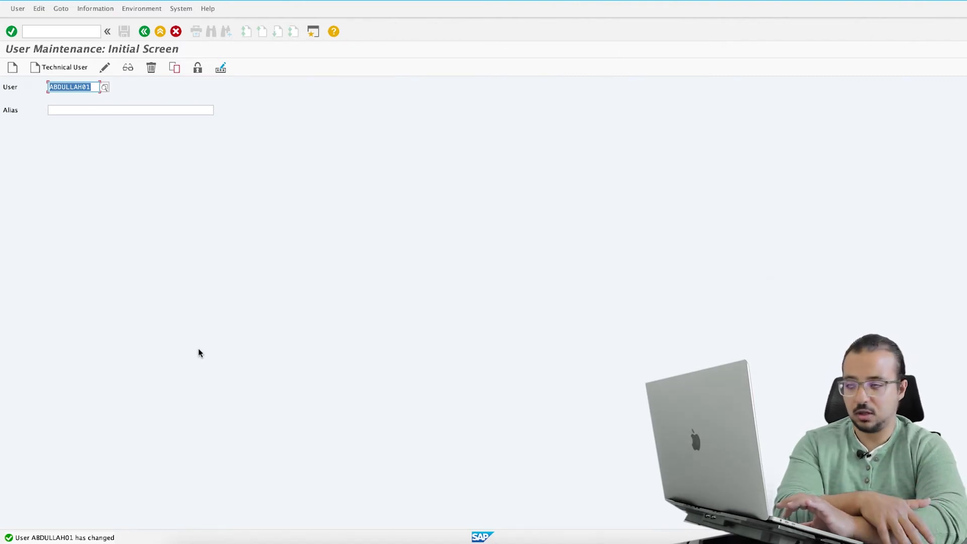
pyautogui.moveTo(206, 315)
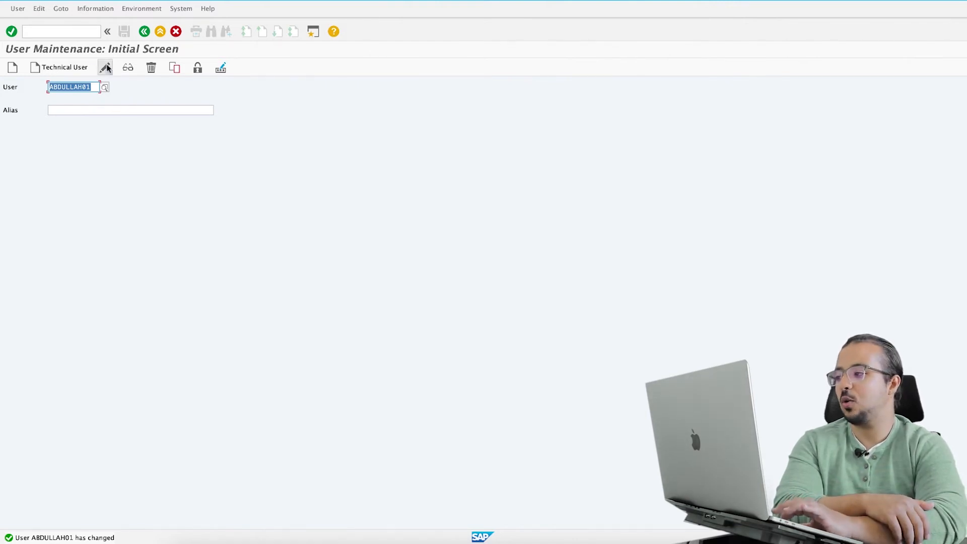
pyautogui.click(60, 31)
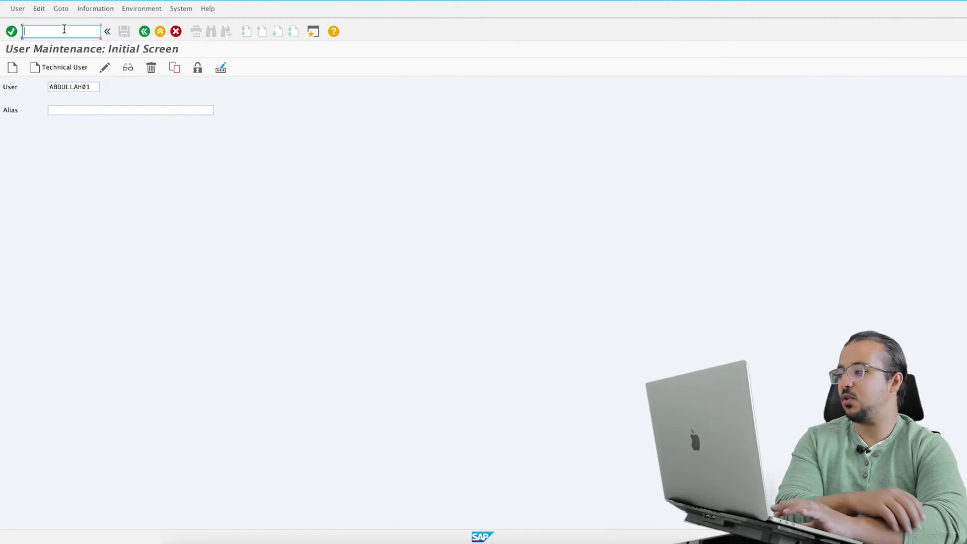
pyautogui.write('/n/')
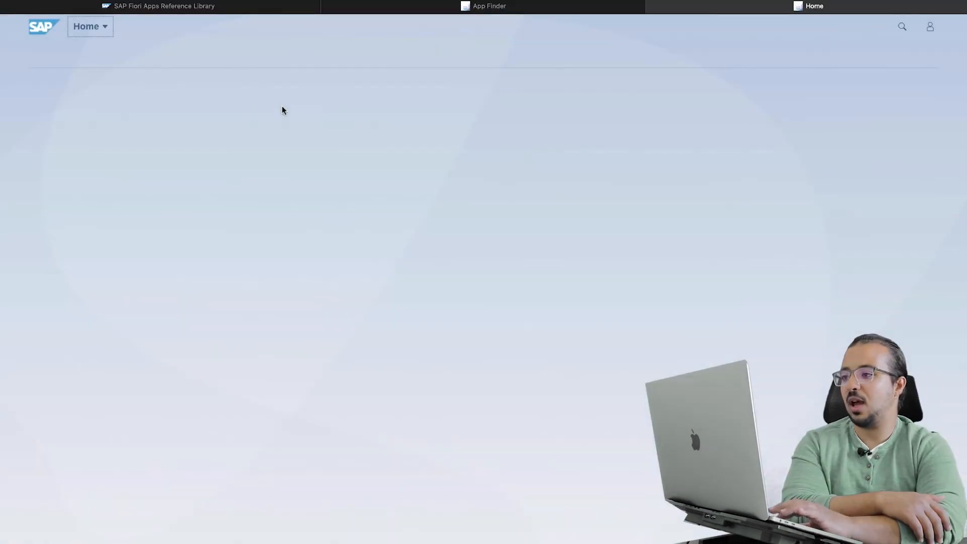
pyautogui.moveTo(604, 163)
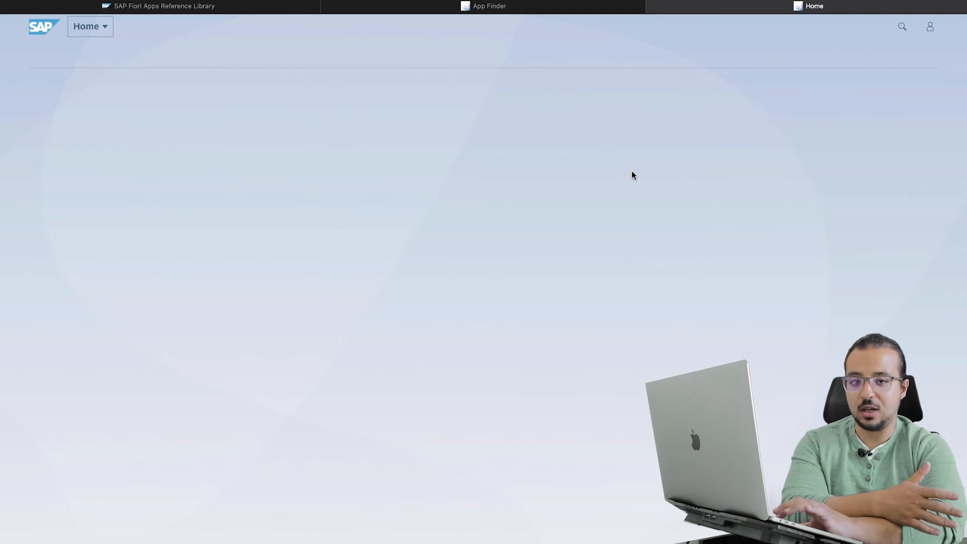
pyautogui.moveTo(631, 167)
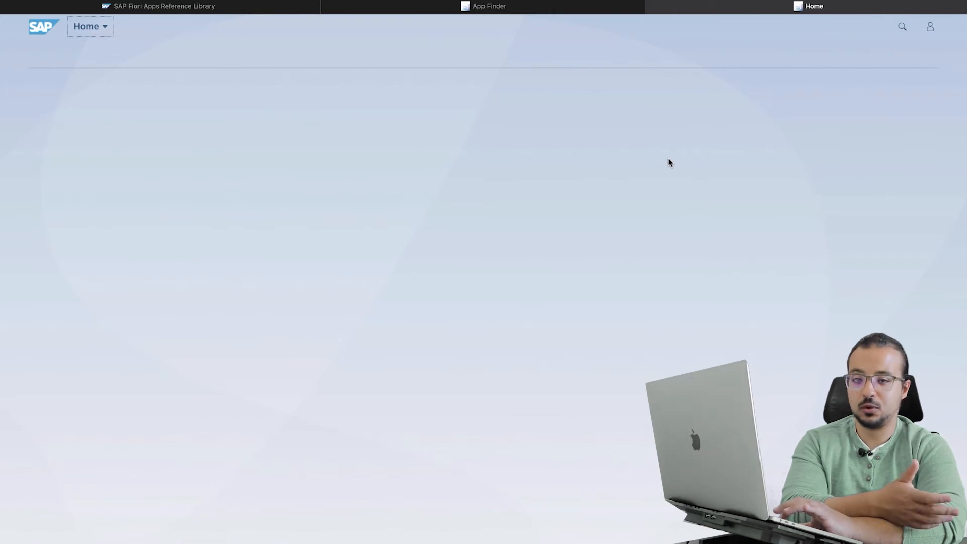
pyautogui.moveTo(687, 125)
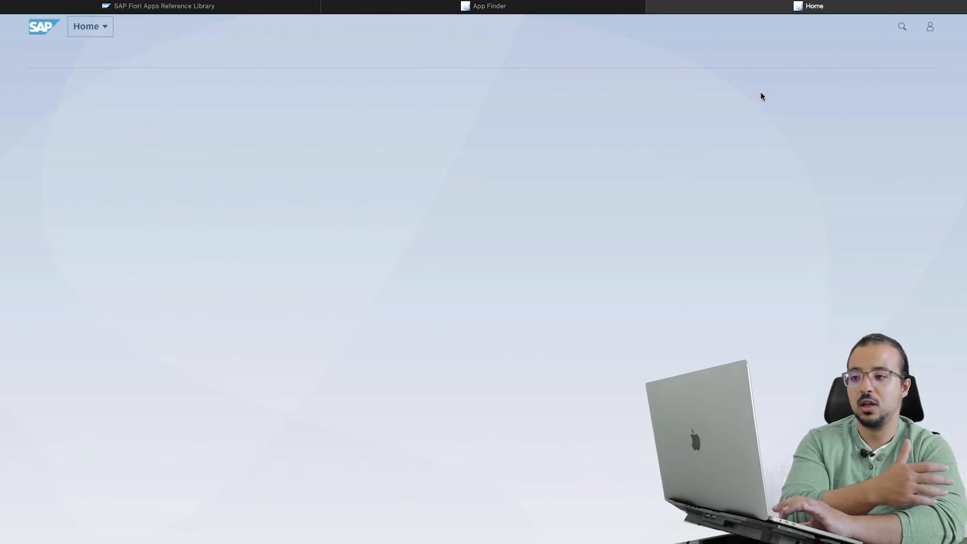
pyautogui.moveTo(767, 83)
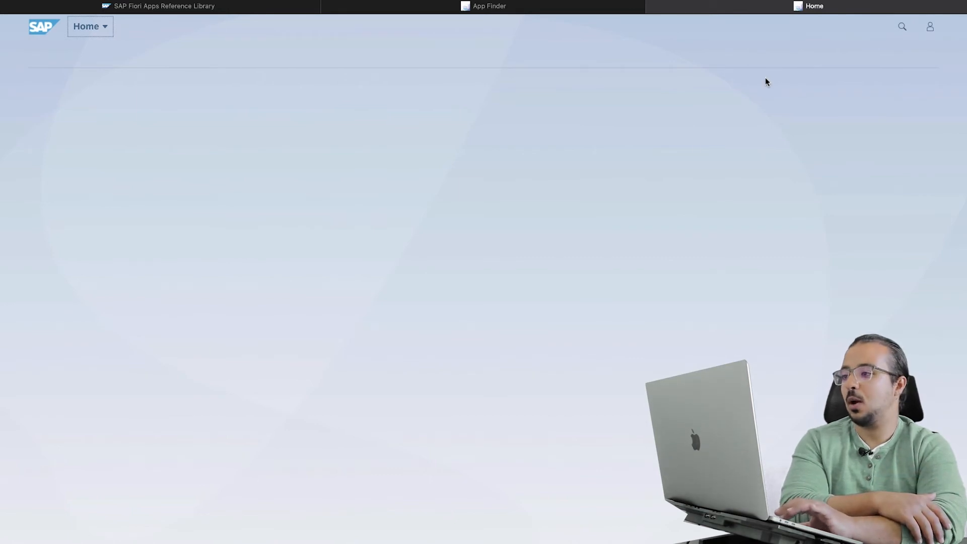
pyautogui.moveTo(432, 179)
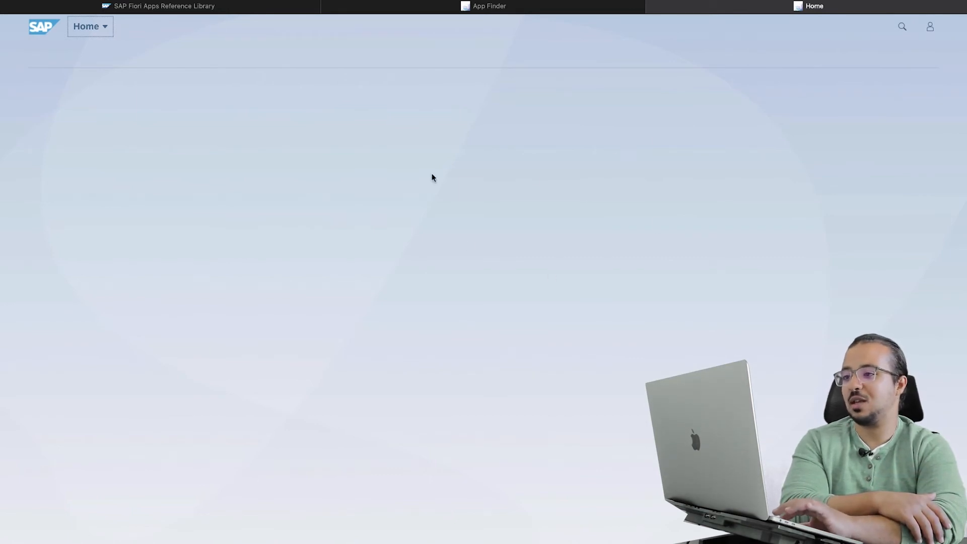
pyautogui.moveTo(486, 177)
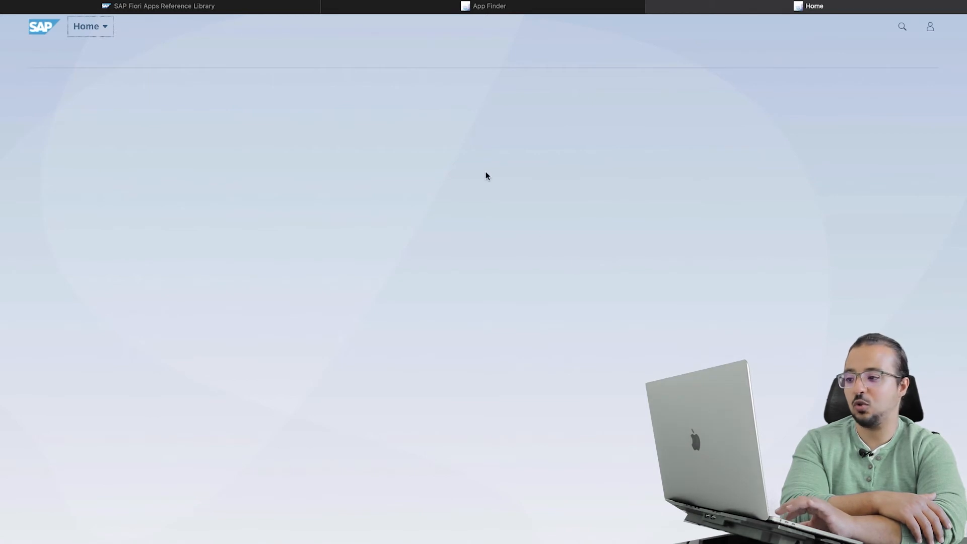
pyautogui.moveTo(700, 333)
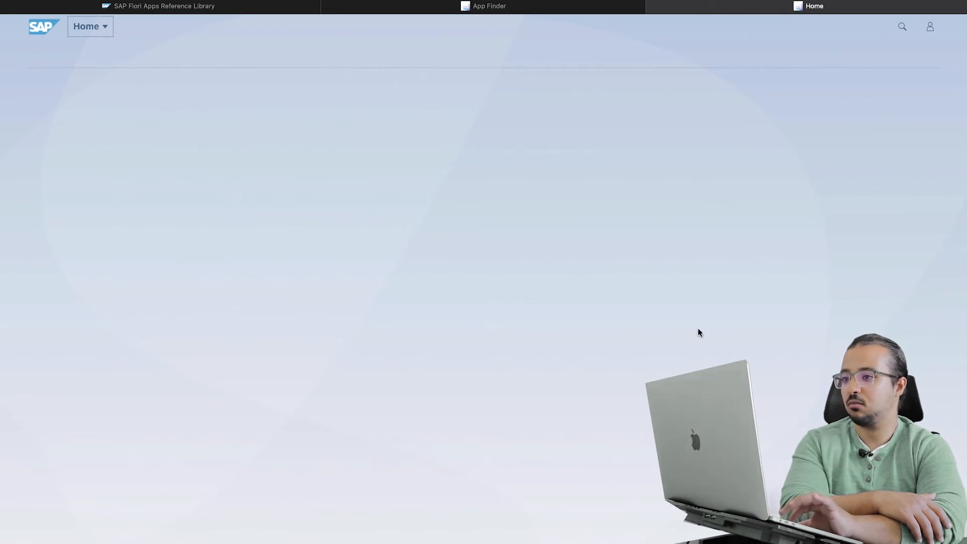
pyautogui.moveTo(862, 76)
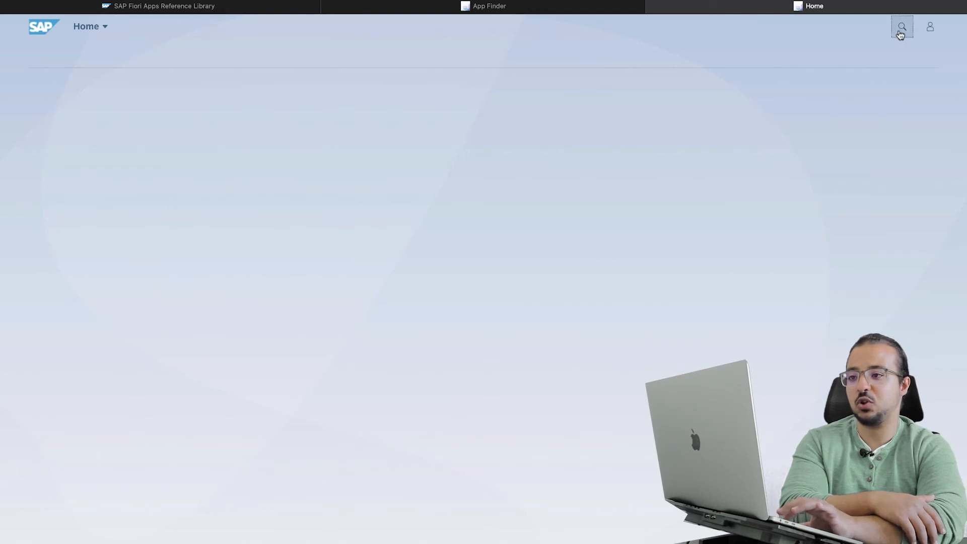
# Step: Search launchpad apps for 'order' and follow the App Finder link
pyautogui.click(901, 26)
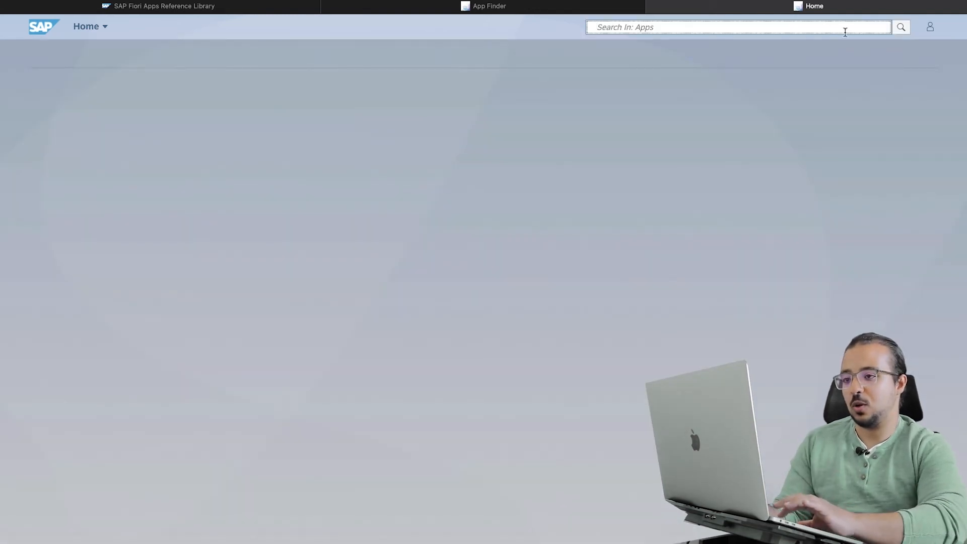
pyautogui.write('order')
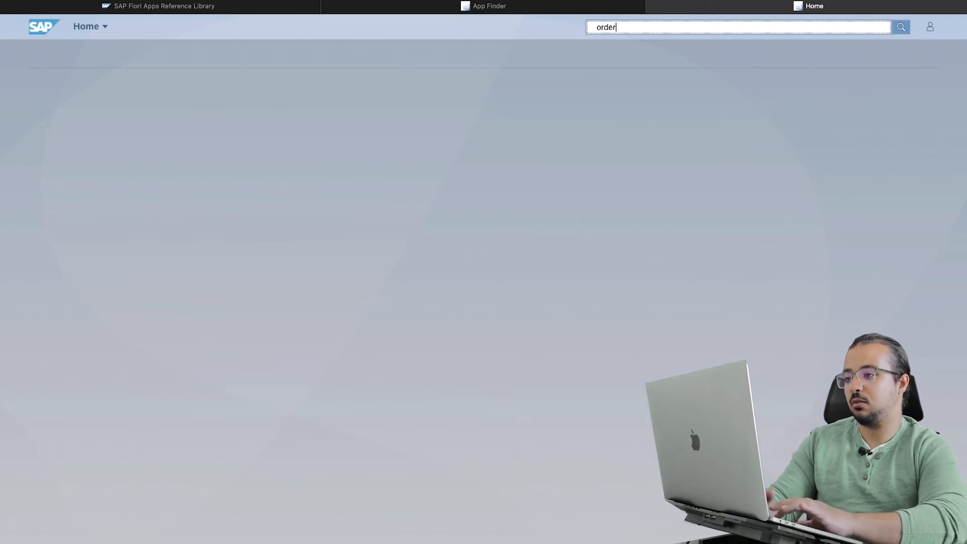
pyautogui.click(900, 27)
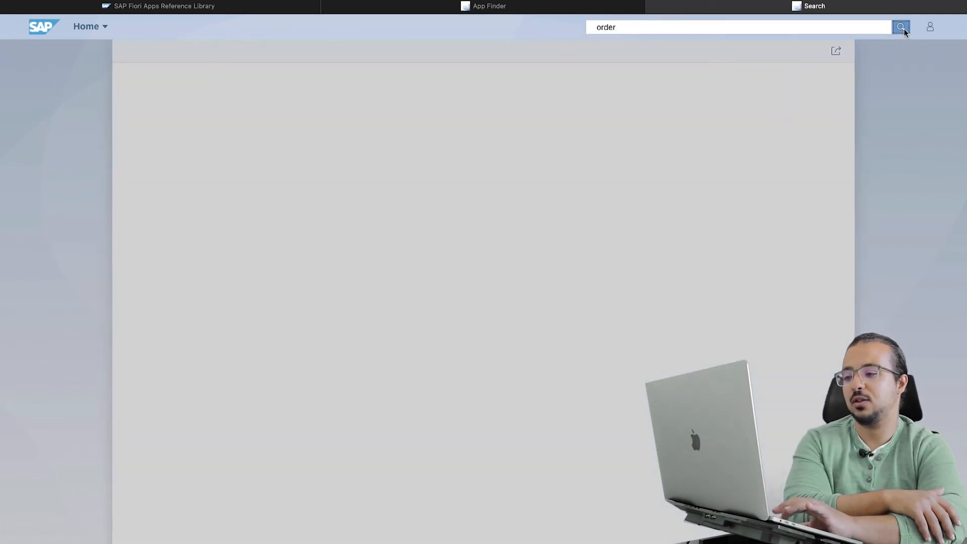
pyautogui.click(900, 26)
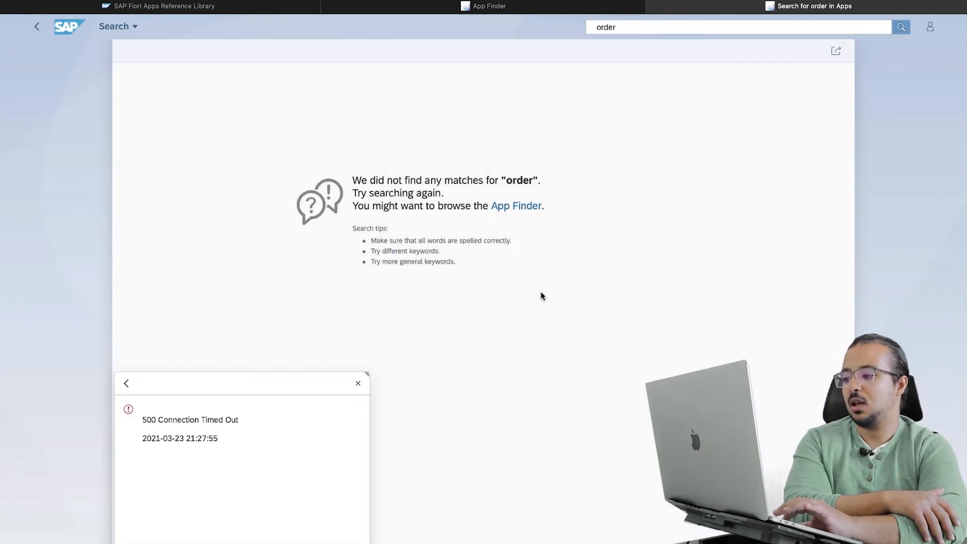
pyautogui.moveTo(488, 187)
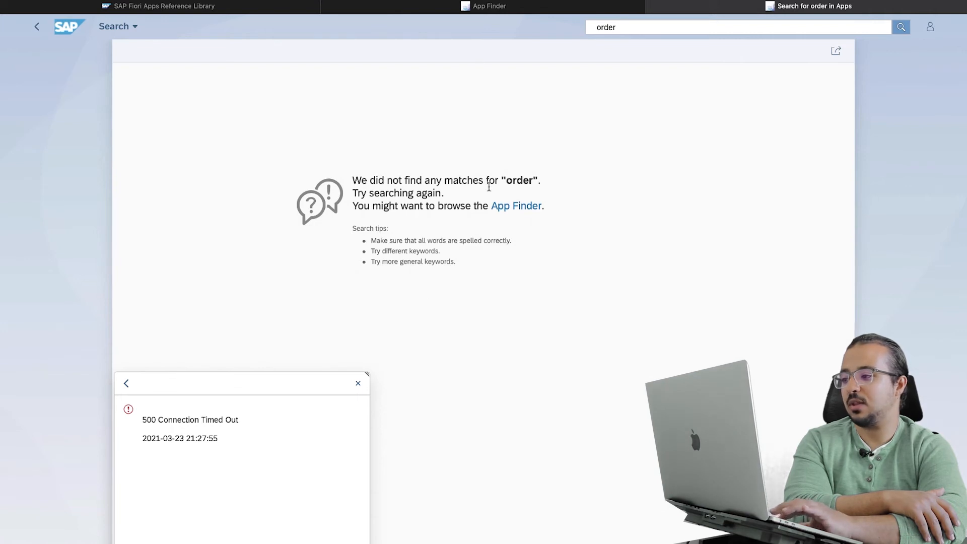
pyautogui.moveTo(513, 197)
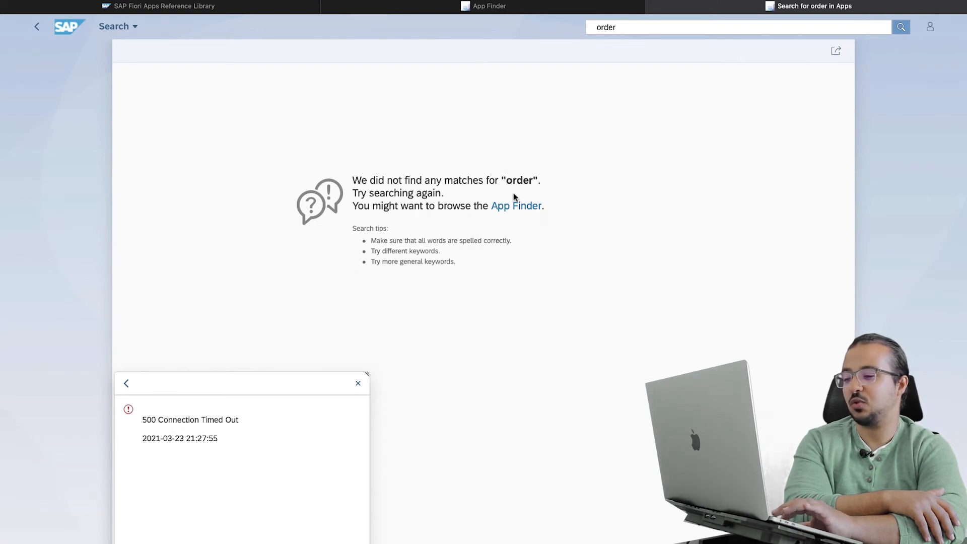
pyautogui.click(516, 205)
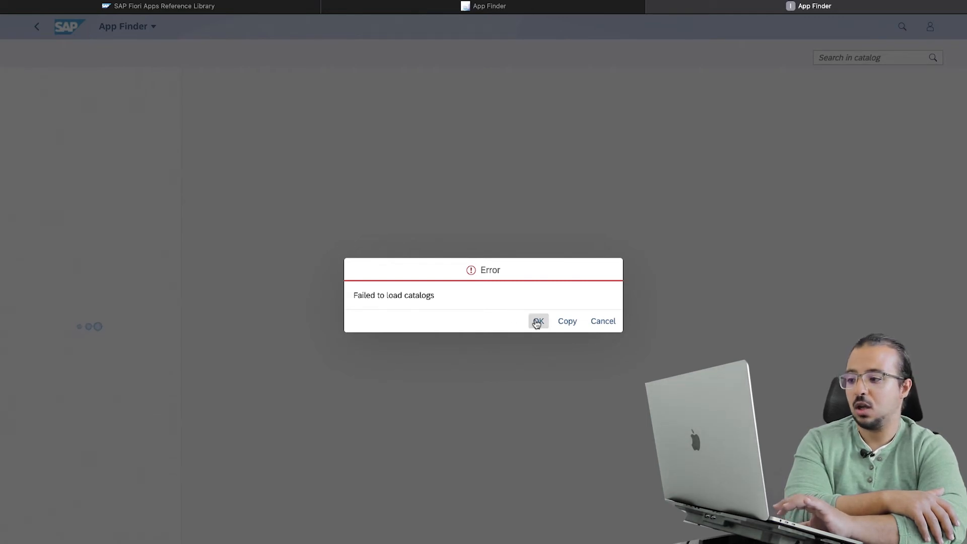
# Step: Dismiss the 'Failed to load catalogs' error with OK
pyautogui.click(538, 321)
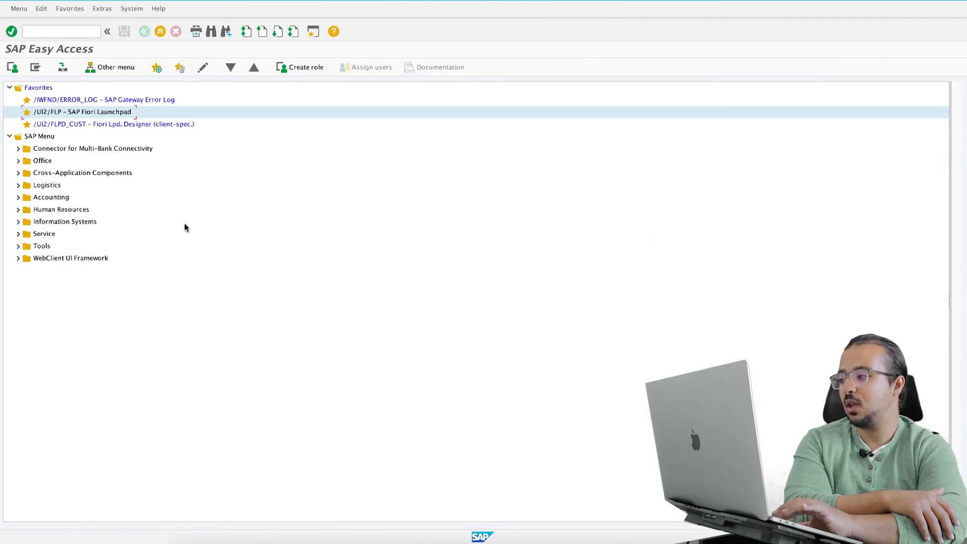
# Step: Select and double-click /IWFND/ERROR_LOG – SAP Gateway Error Log in Favorites
pyautogui.click(104, 99)
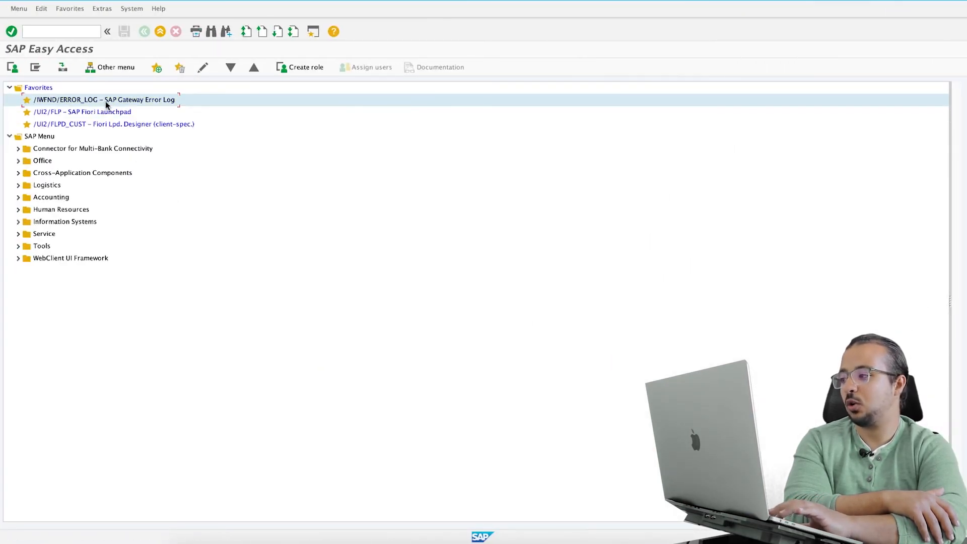
pyautogui.moveTo(165, 101)
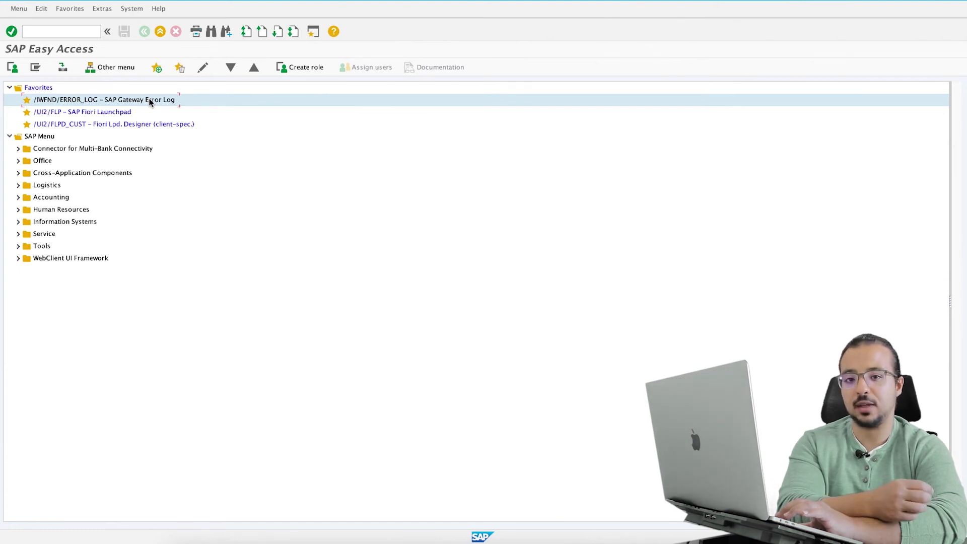
pyautogui.doubleClick(102, 100)
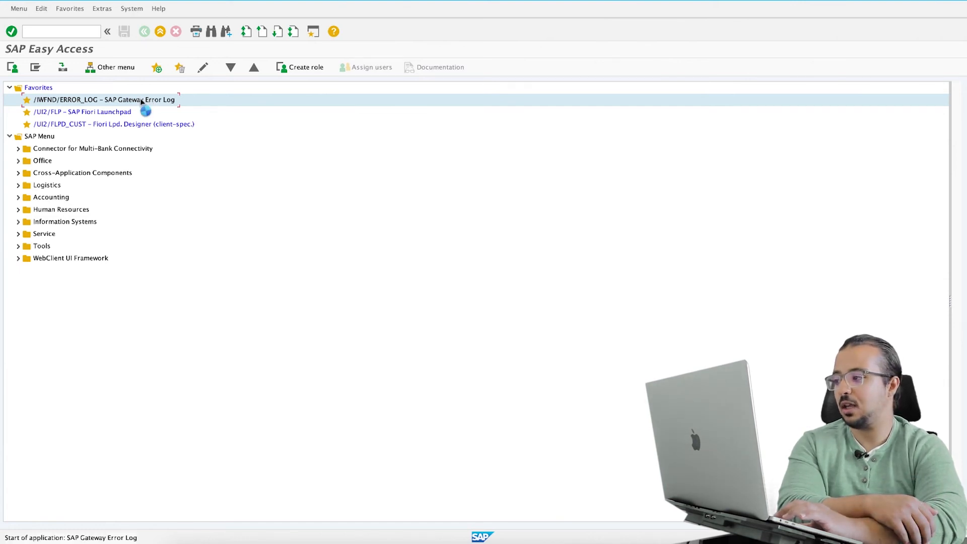
# Step: Double-click the /IWFND/ERROR_LOG favorite to show the annotation-file-not-found errors
pyautogui.doubleClick(104, 99)
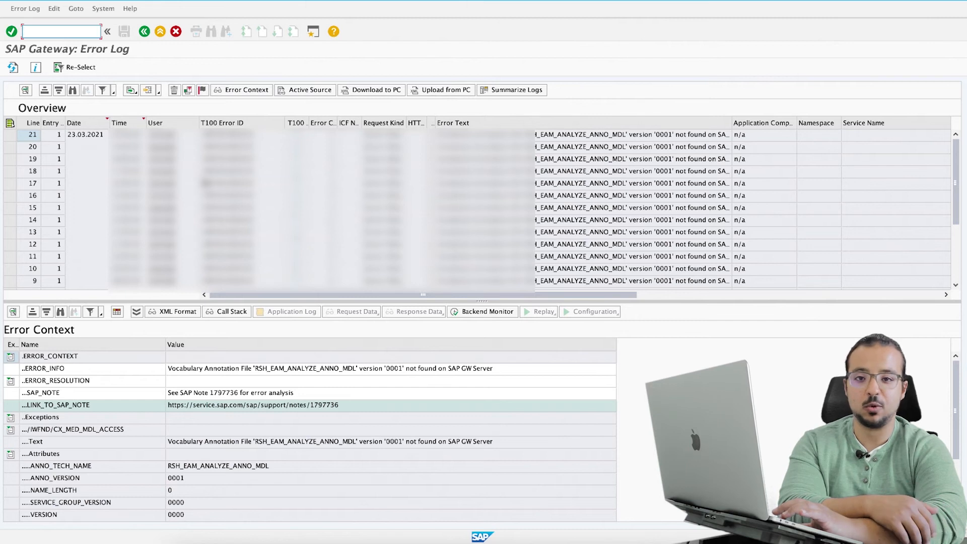
pyautogui.moveTo(228, 109)
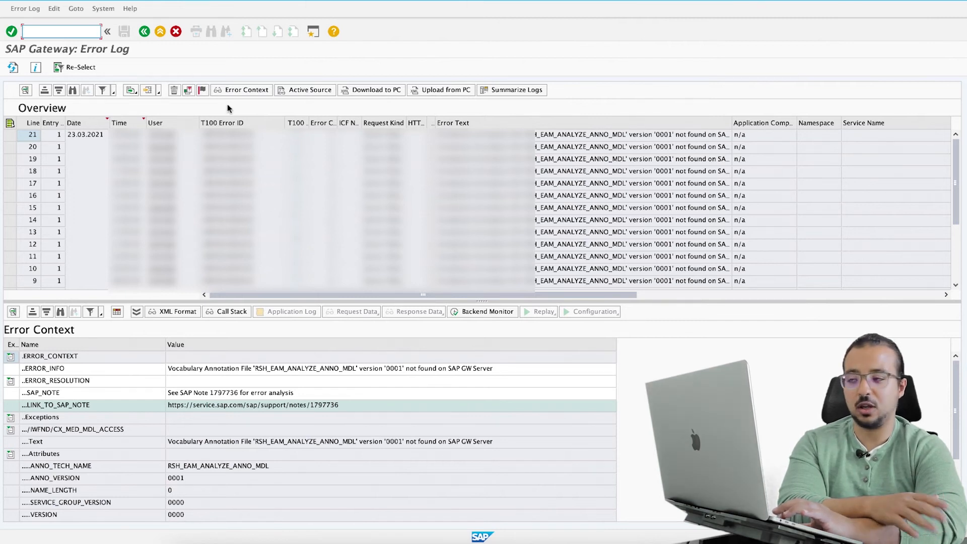
pyautogui.moveTo(233, 102)
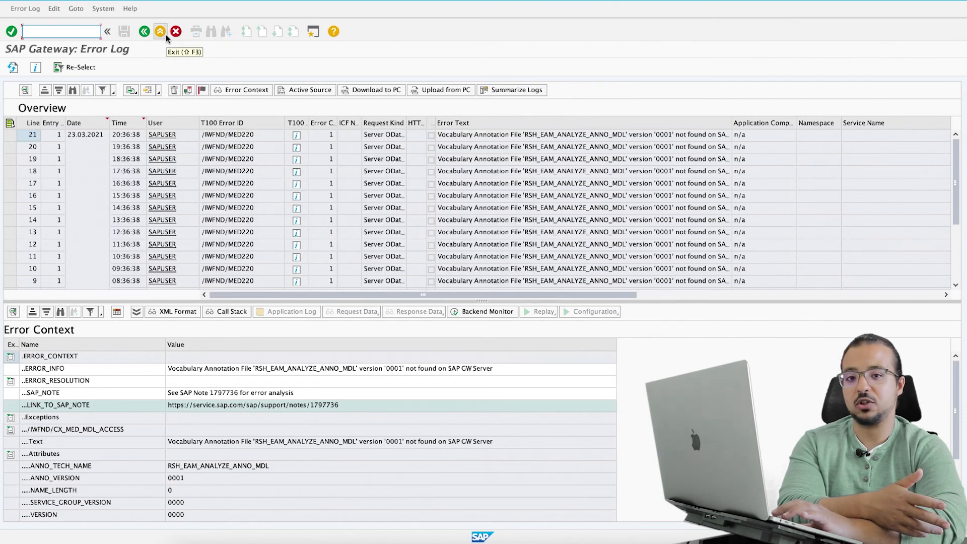
pyautogui.moveTo(144, 31)
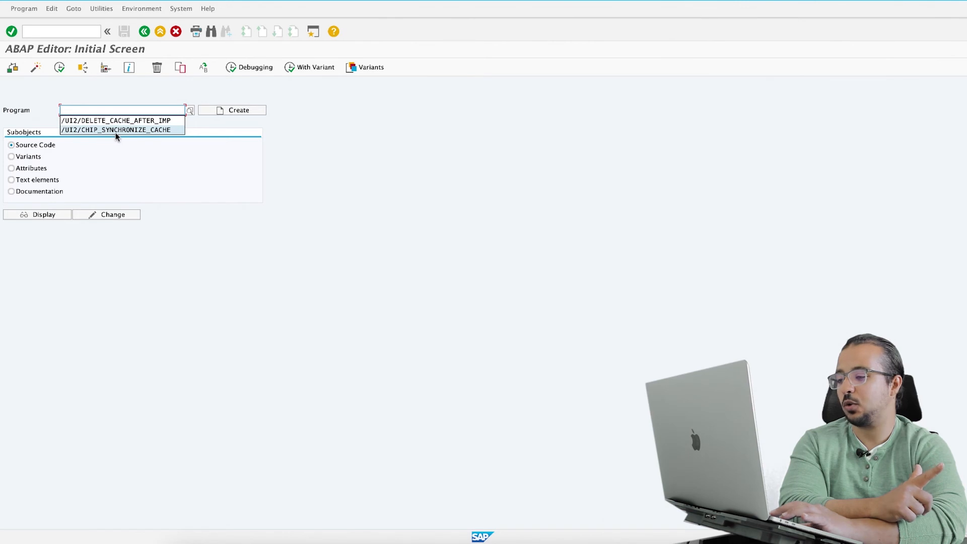
pyautogui.moveTo(148, 120)
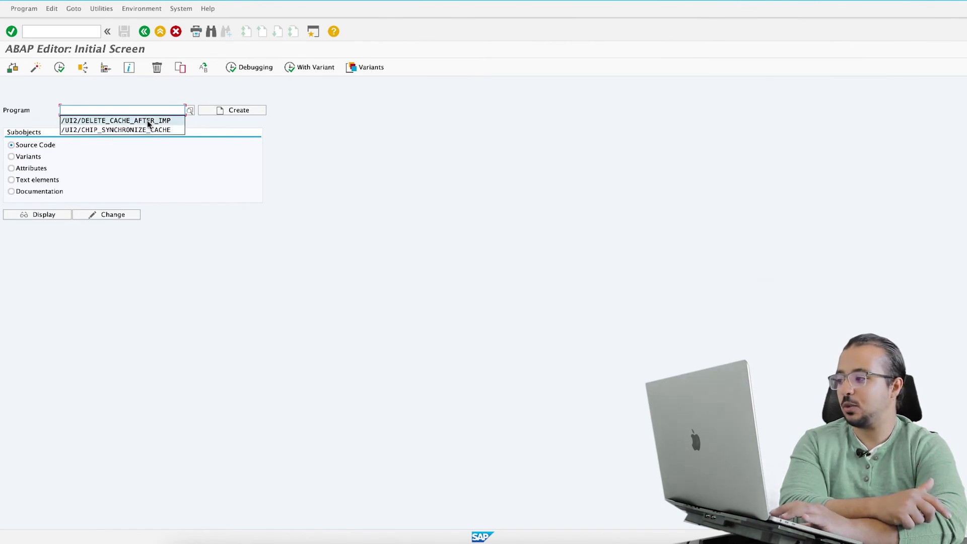
# Step: Run /UI2/DELETE_CACHE_AFTER_IMP from history, deleting 6 cache entries for one user and client
pyautogui.click(116, 120)
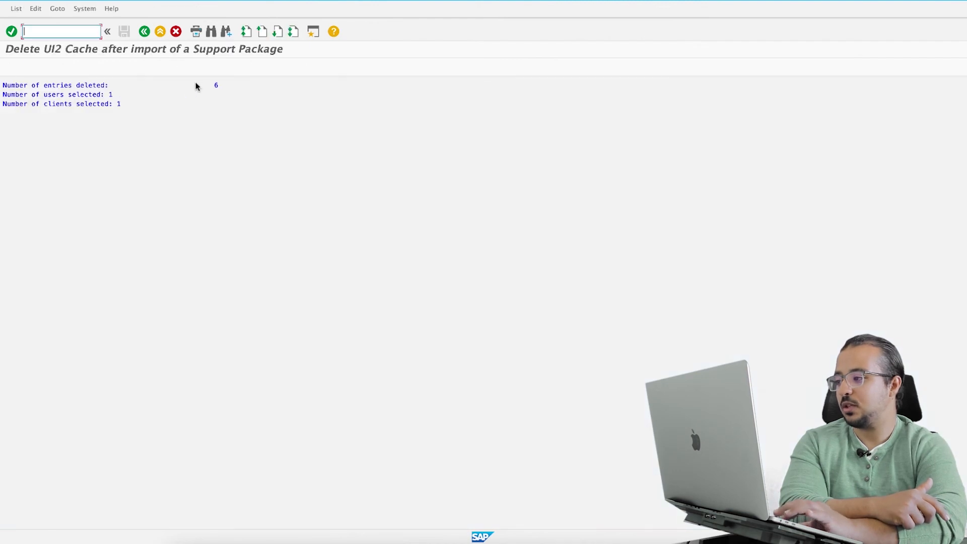
pyautogui.moveTo(208, 102)
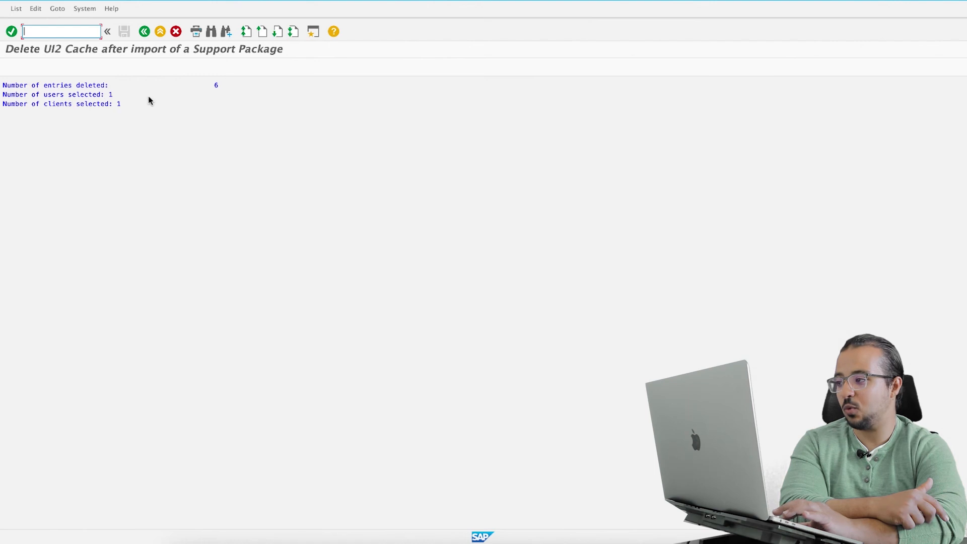
pyautogui.moveTo(183, 61)
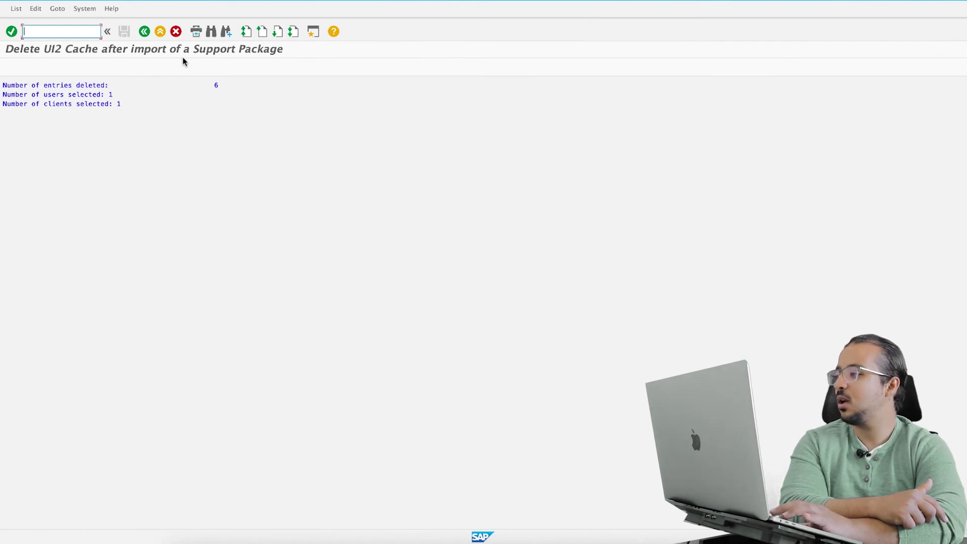
pyautogui.moveTo(176, 64)
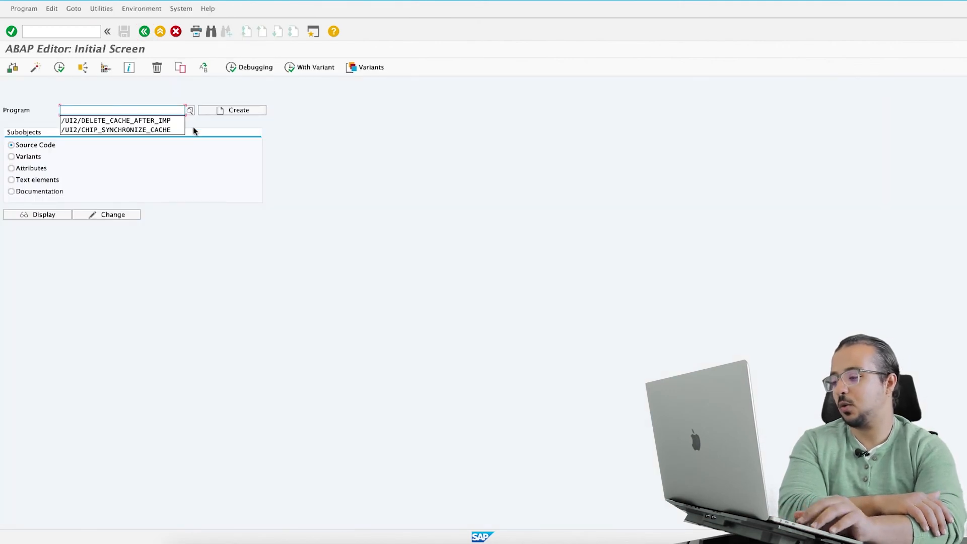
# Step: Enter /UI2/CHIP_SYNCHRONIZE_CACHE from the suggestions as the program to run in SE38
pyautogui.click(115, 129)
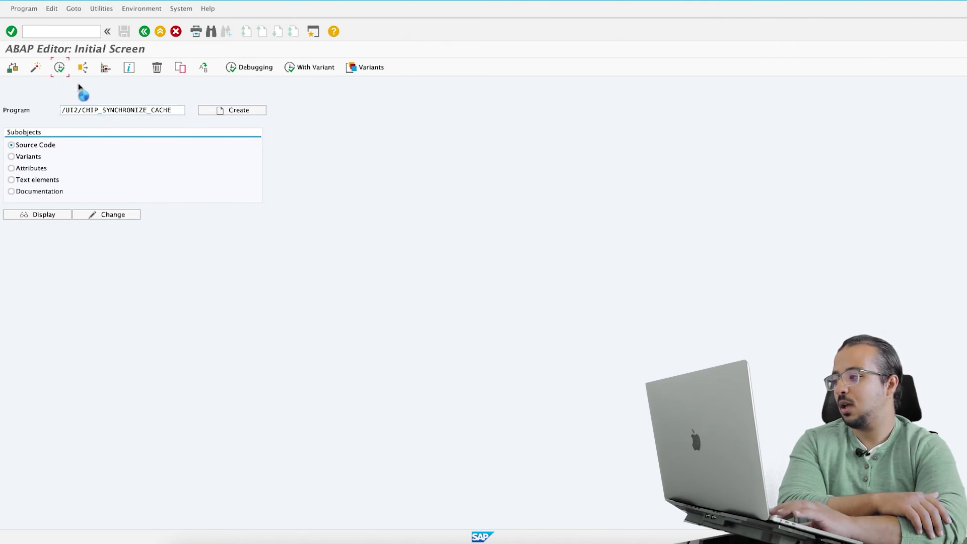
pyautogui.tripleClick(122, 110)
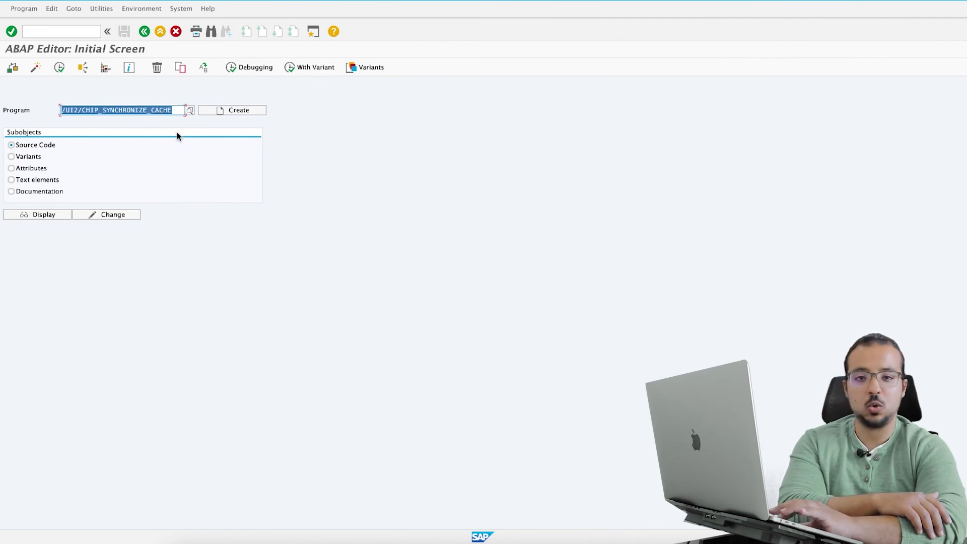
pyautogui.moveTo(243, 167)
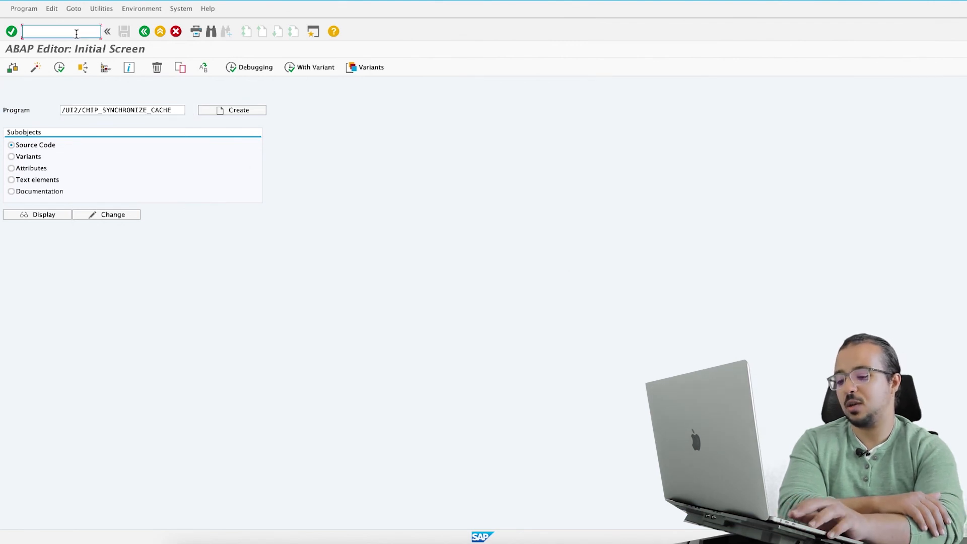
# Step: Launch the launchpad with /n/ui2/flp, search apps for 'order' then 'Costing', and open the user menu
pyautogui.write('/n')
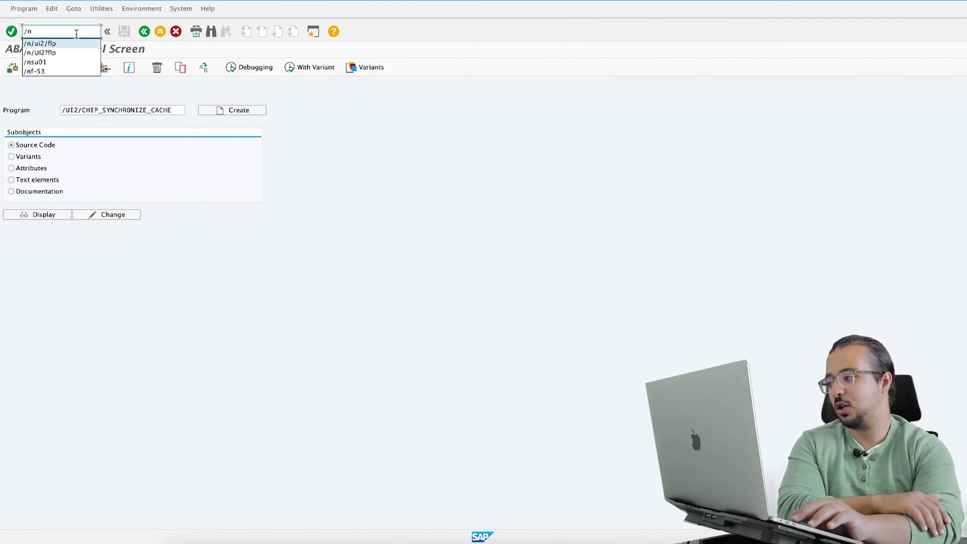
pyautogui.click(40, 43)
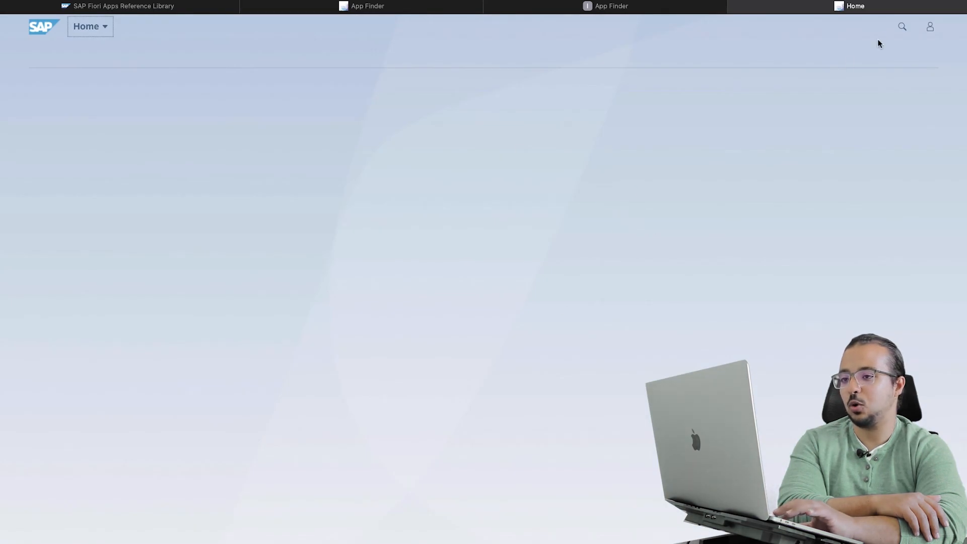
pyautogui.click(901, 26)
pyautogui.write('order')
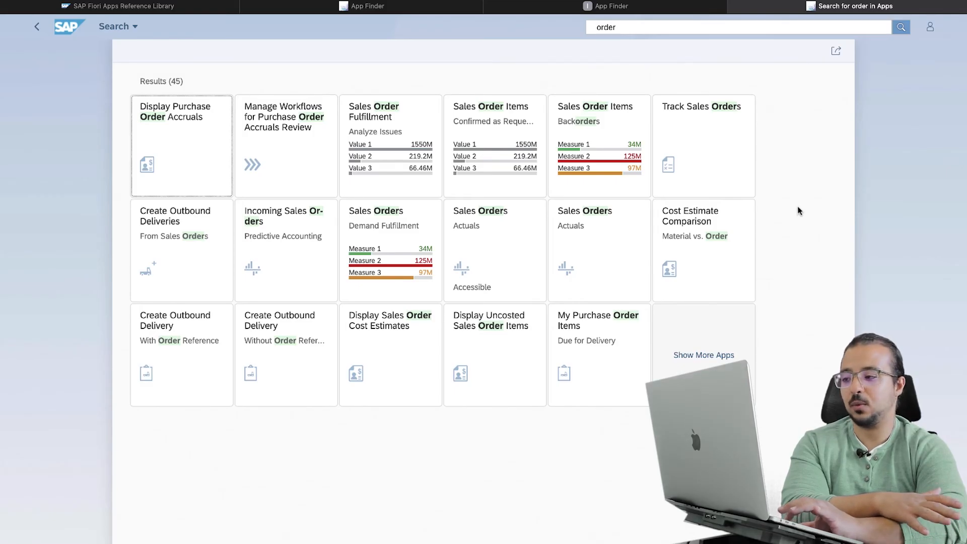
pyautogui.moveTo(757, 57)
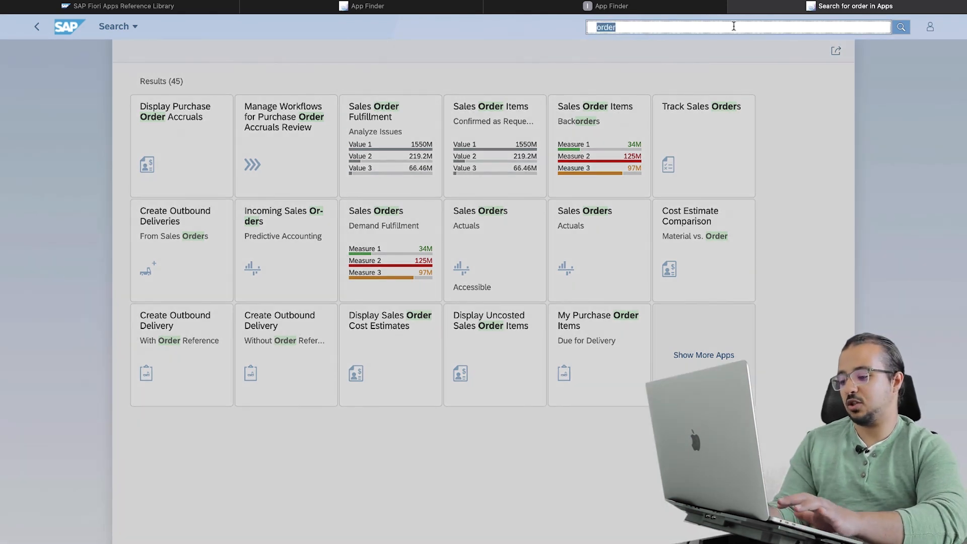
pyautogui.write('Costing')
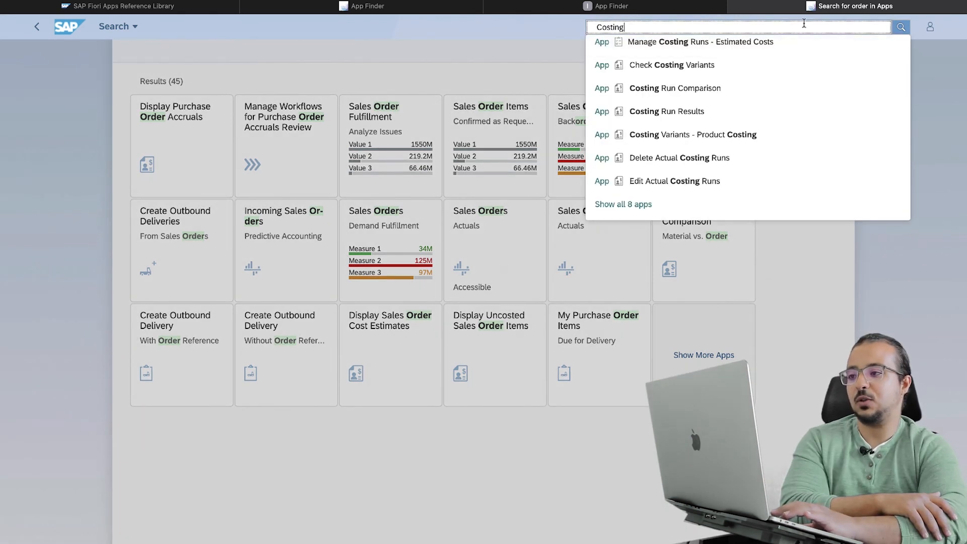
pyautogui.moveTo(800, 128)
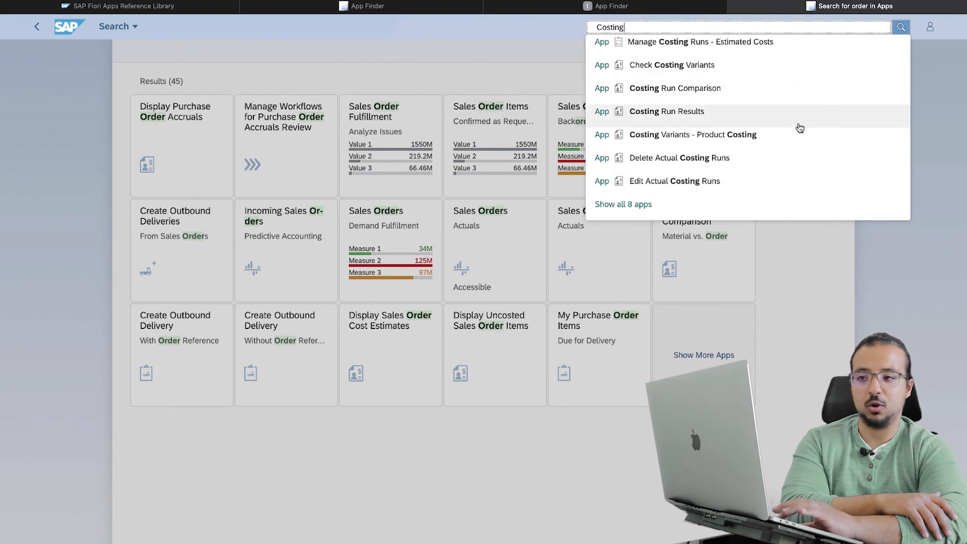
pyautogui.click(930, 27)
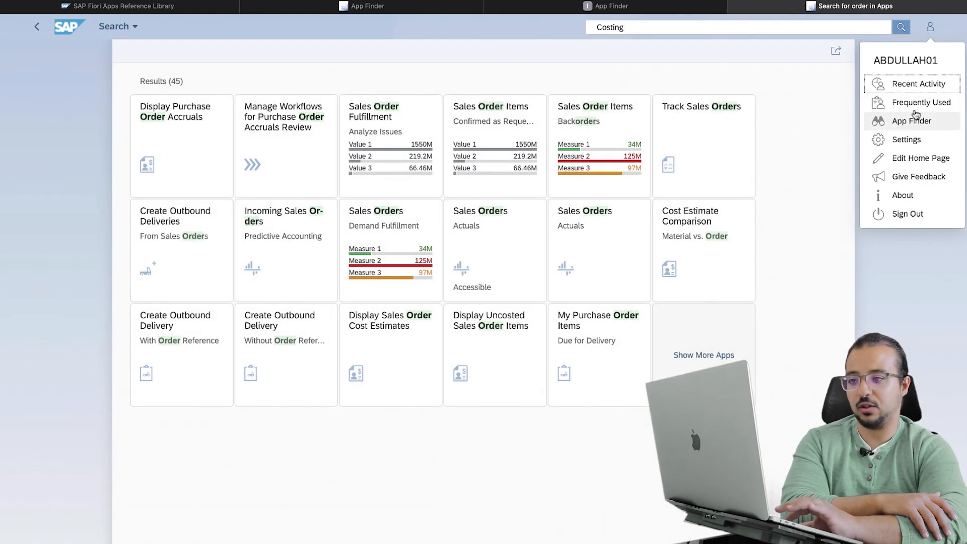
# Step: Find 'Costing' in App Finder and add Manage Costing Runs to the My Home group
pyautogui.click(911, 121)
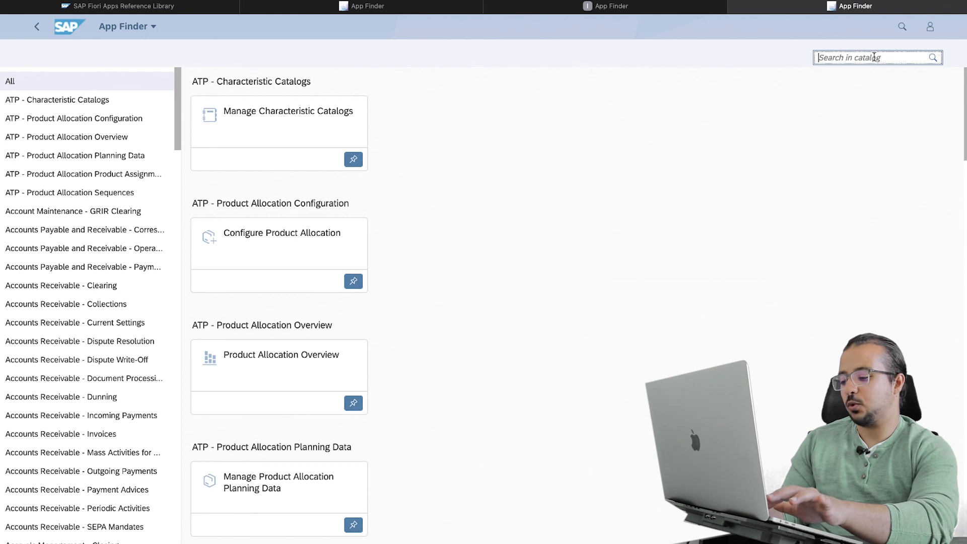
pyautogui.write('Costing')
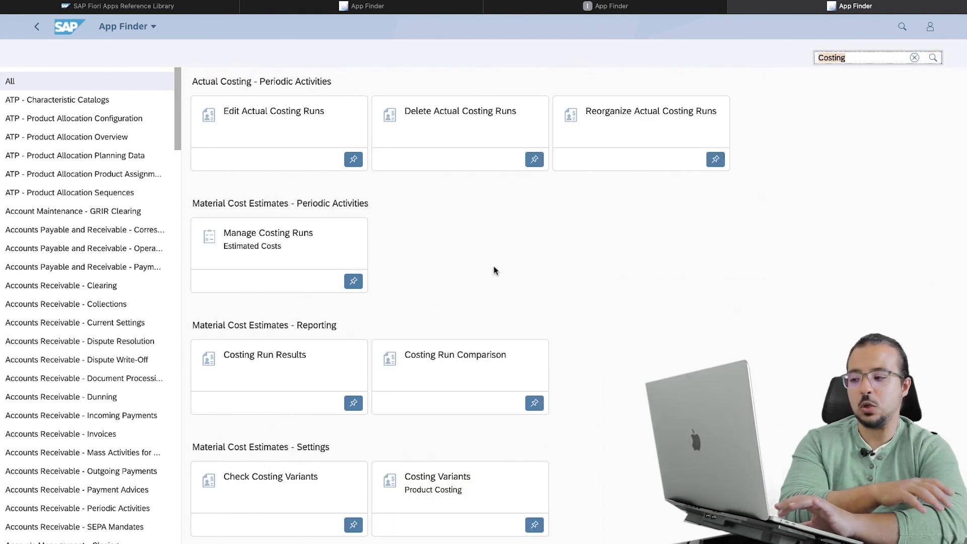
pyautogui.moveTo(396, 289)
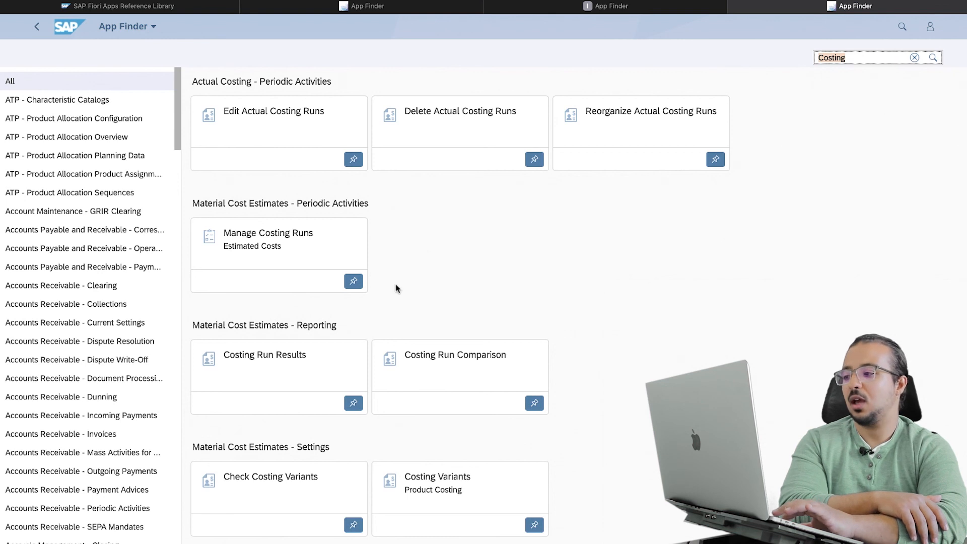
pyautogui.moveTo(353, 282)
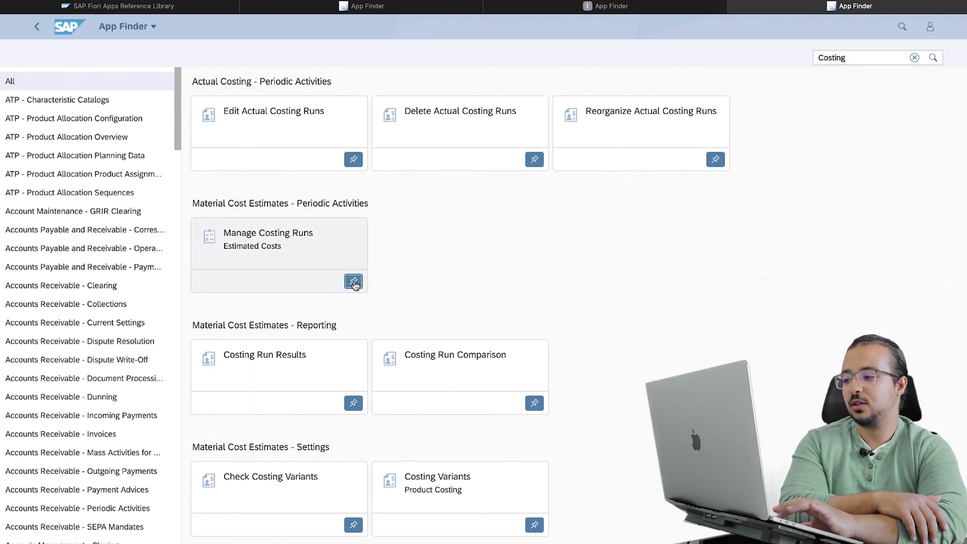
pyautogui.click(354, 281)
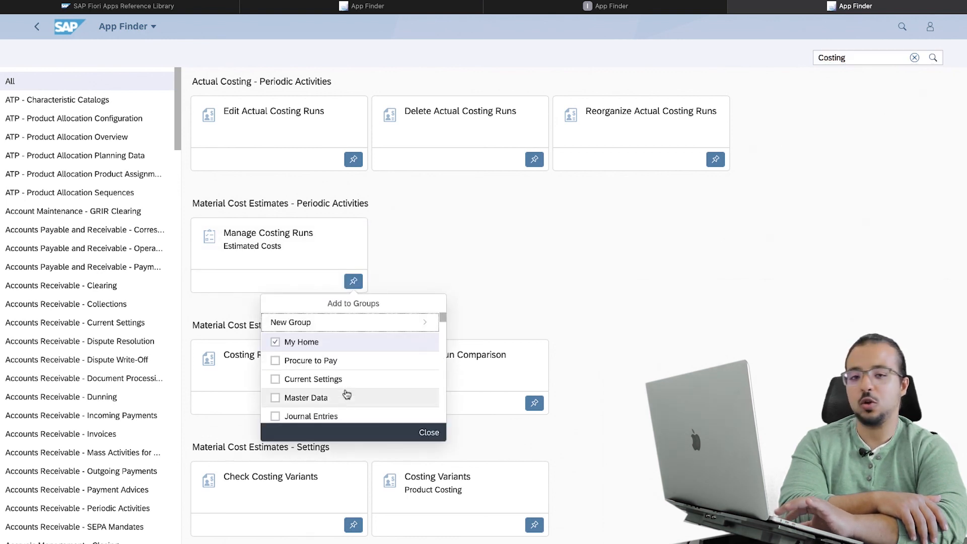
pyautogui.moveTo(347, 401)
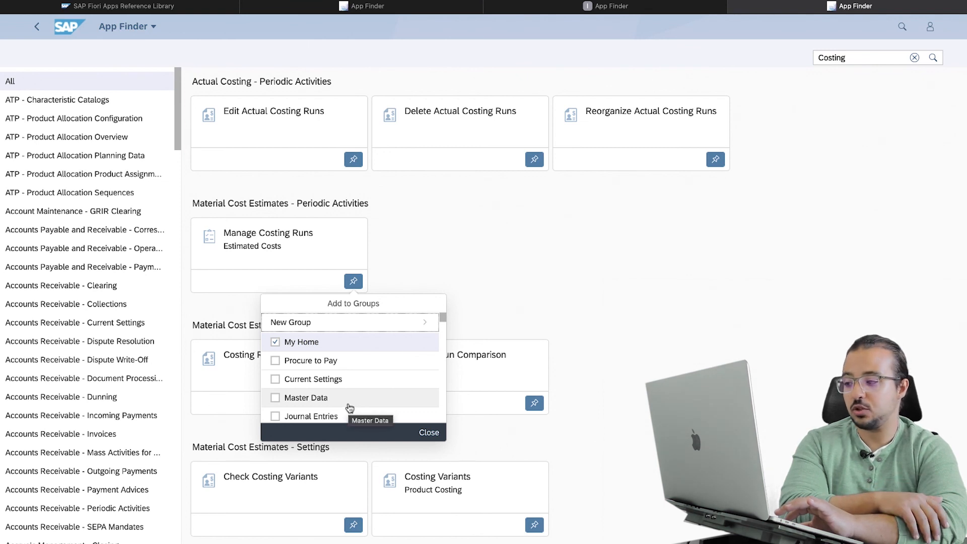
pyautogui.click(275, 341)
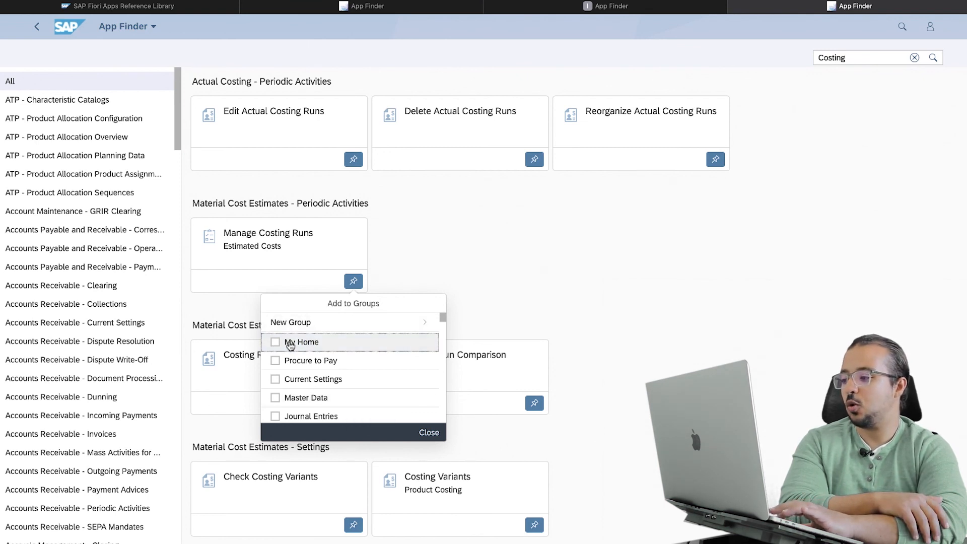
pyautogui.click(429, 432)
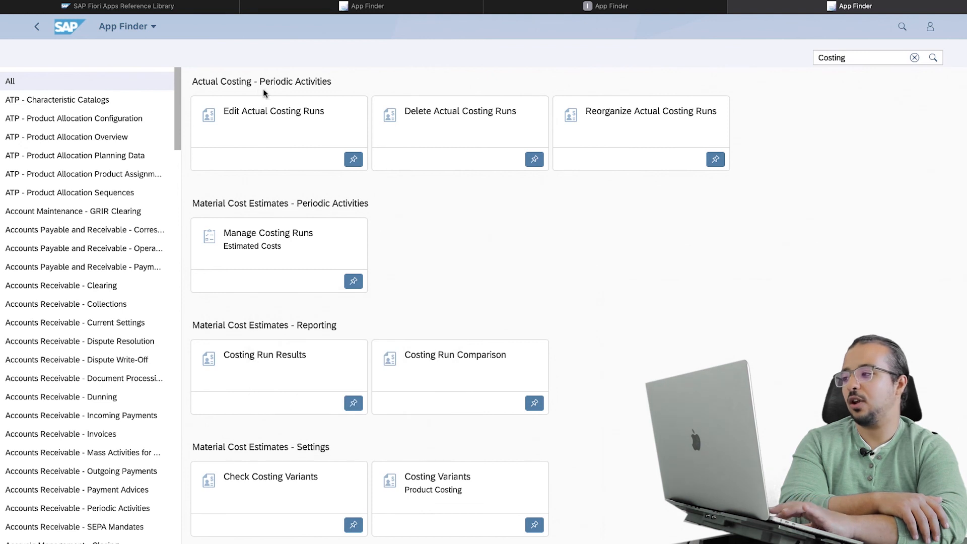
# Step: Return Home and confirm the Manage Costing Runs – Estimated Costs tile in My Home
pyautogui.click(36, 25)
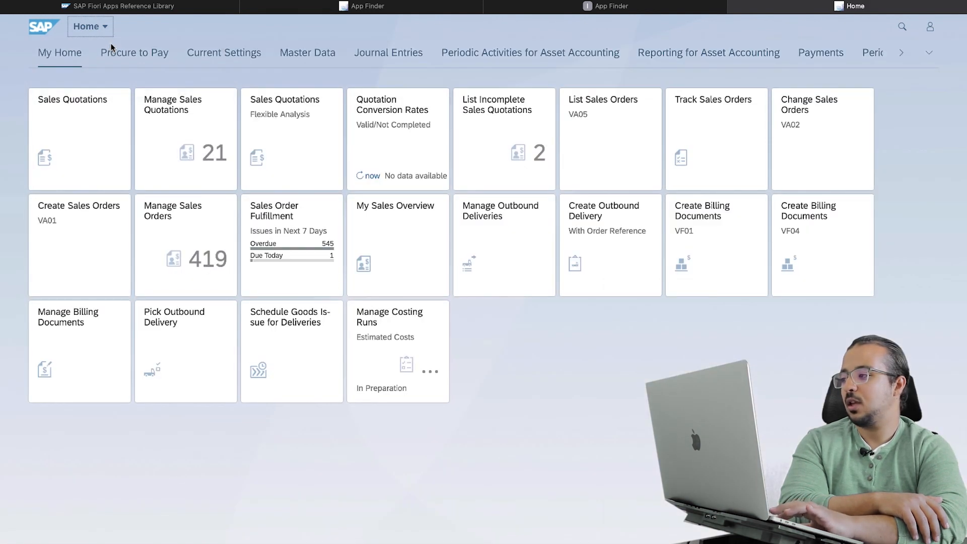
pyautogui.moveTo(362, 333)
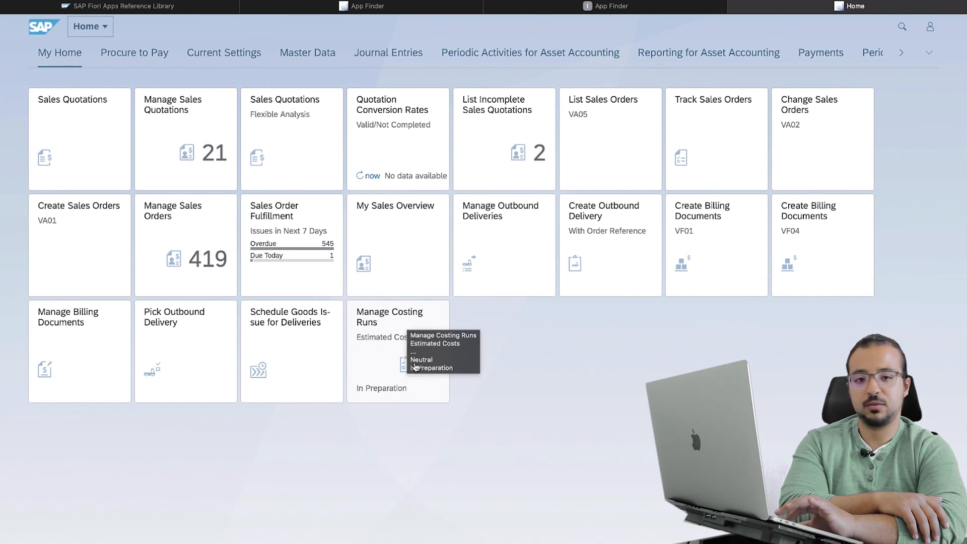
pyautogui.moveTo(583, 383)
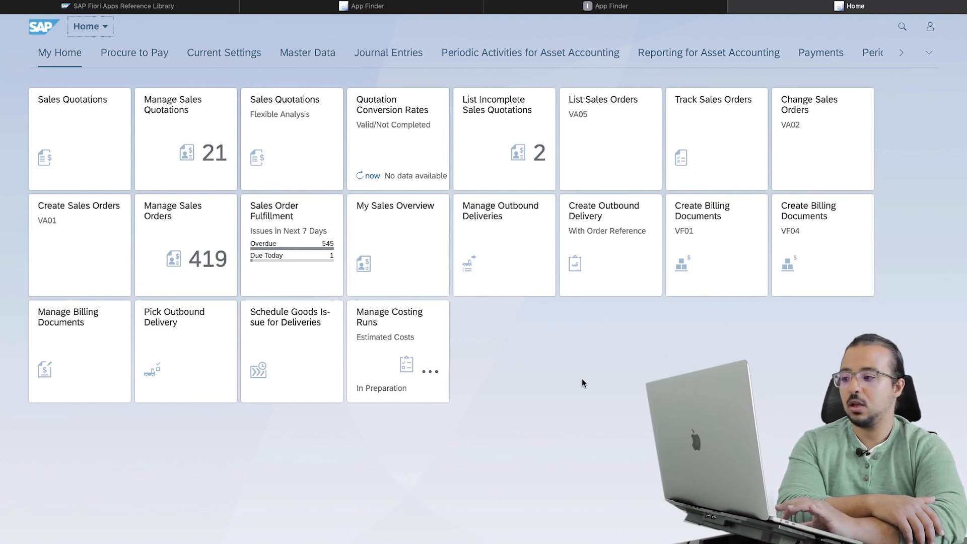
pyautogui.moveTo(517, 357)
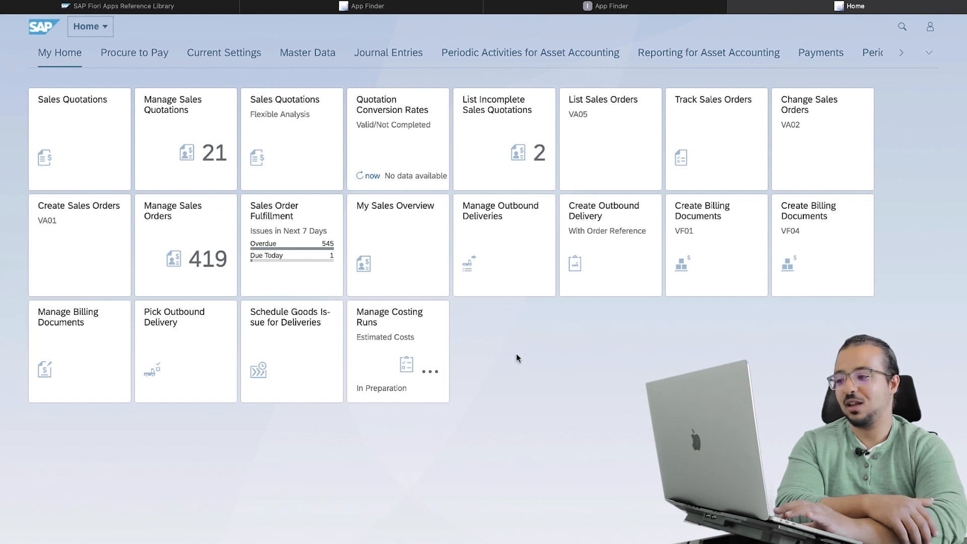